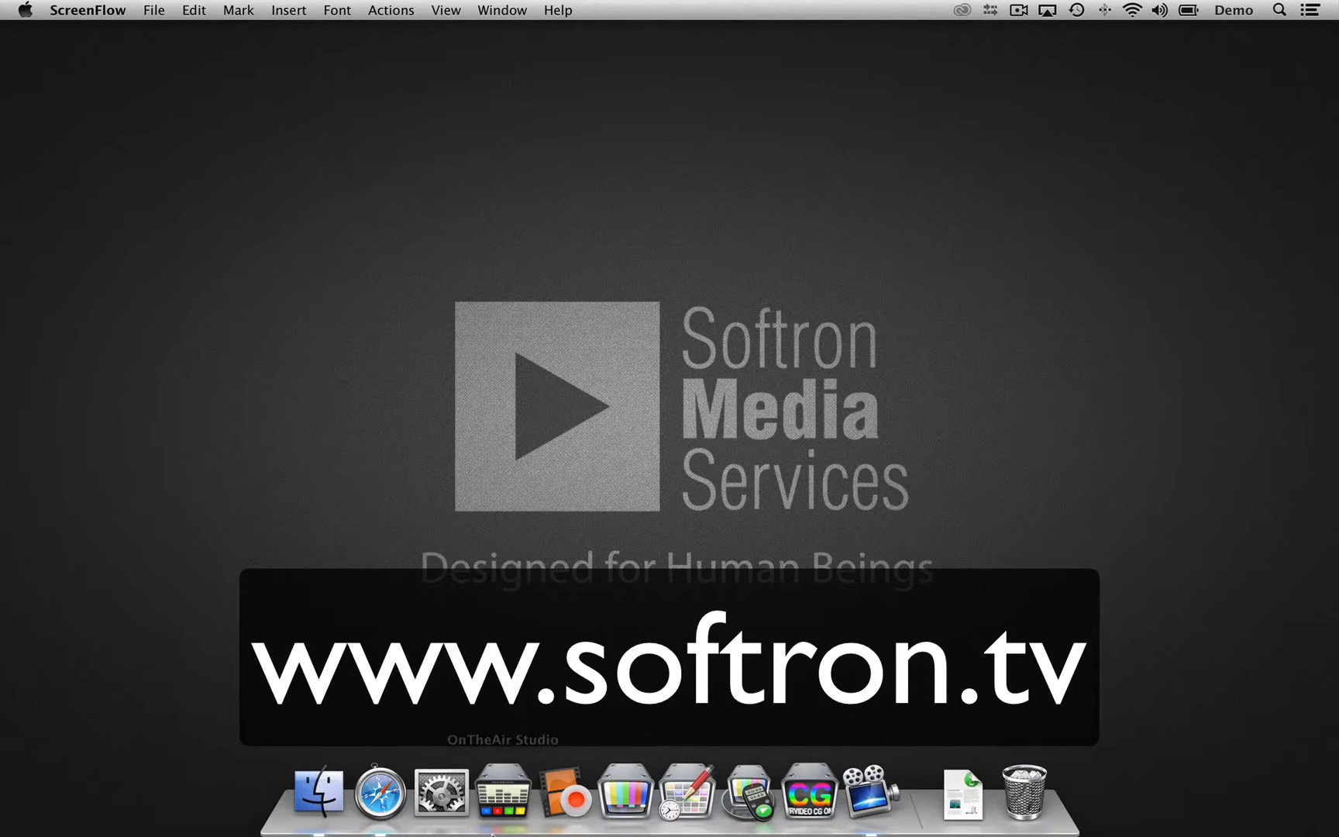
# Step: Reach Softron's Support > Downloads page and show the MovieRecorder and OnTheAir Video listings
pyautogui.click(378, 790)
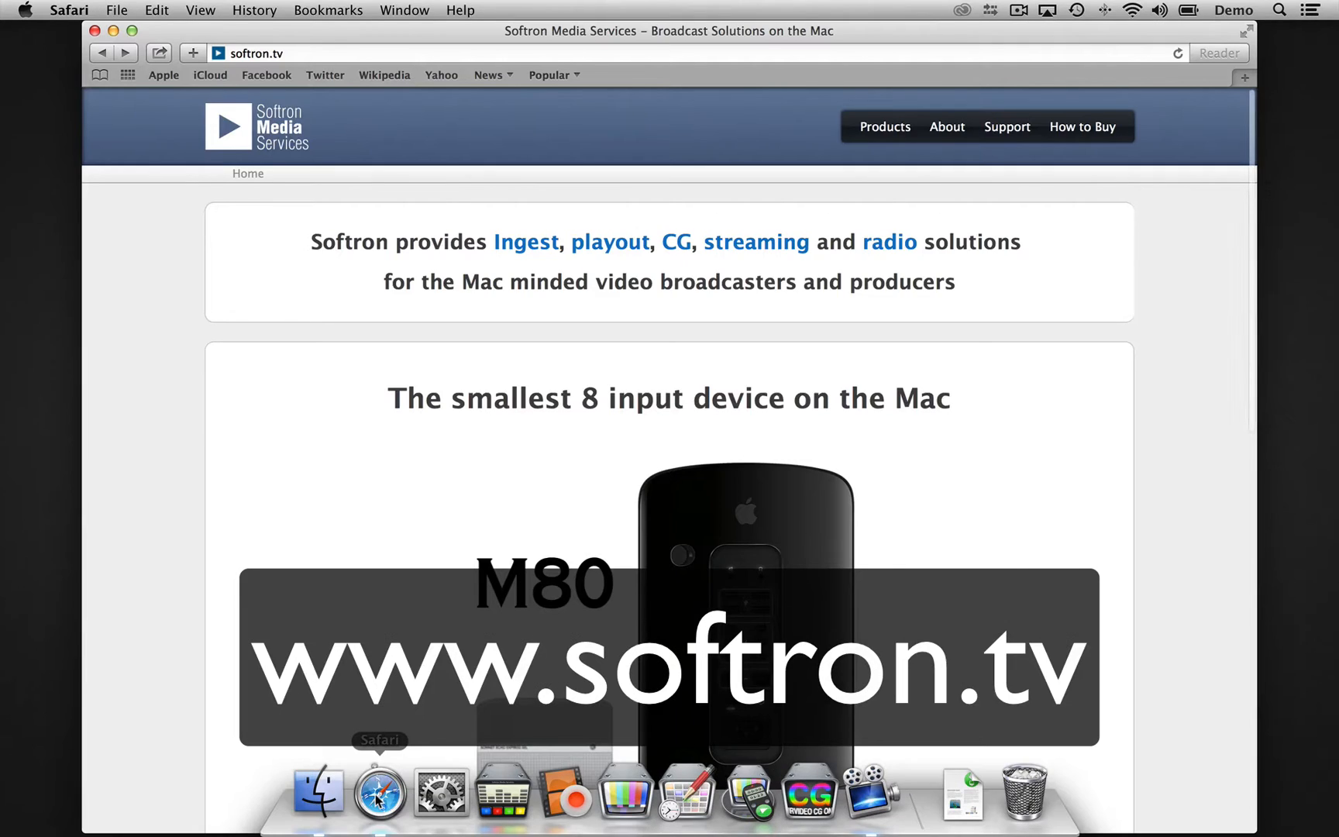
pyautogui.click(1007, 126)
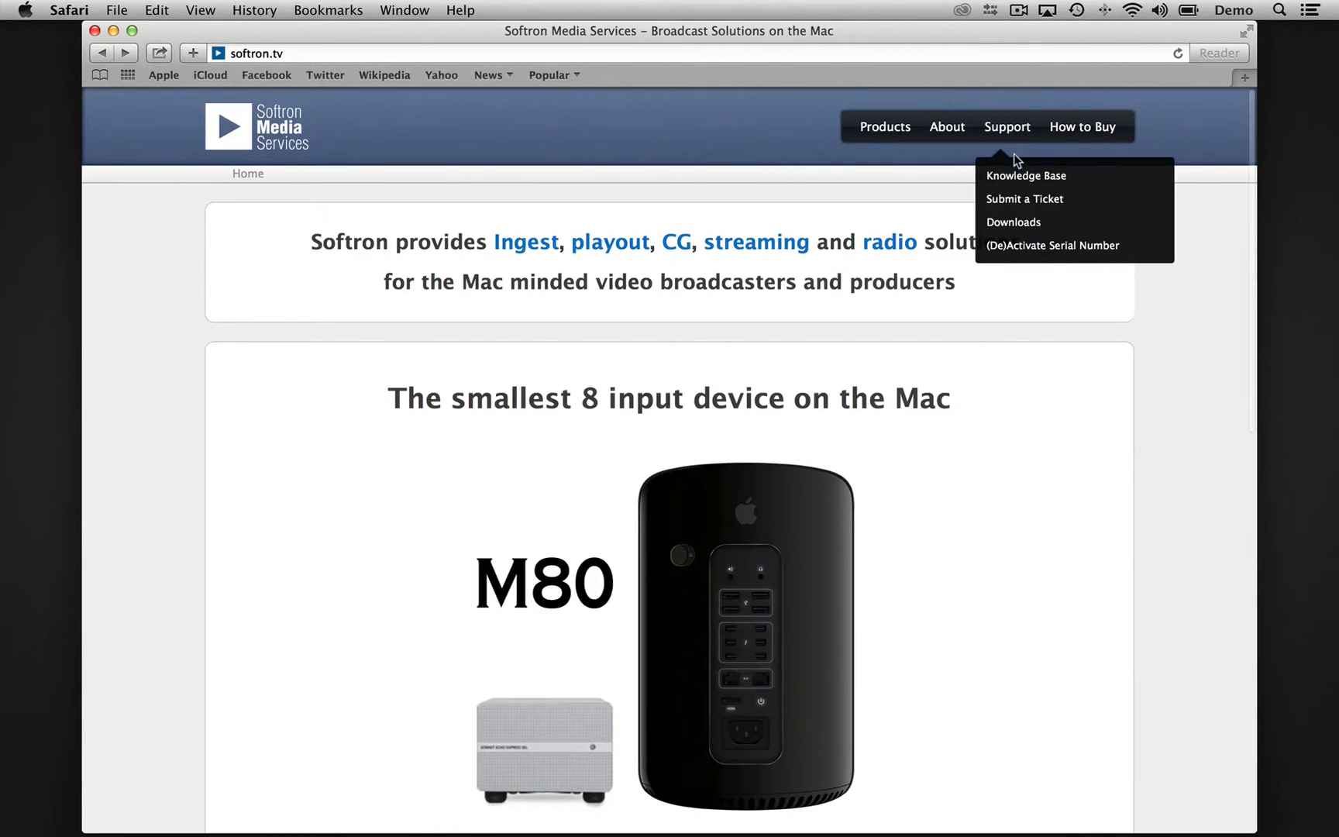
pyautogui.moveTo(1014, 223)
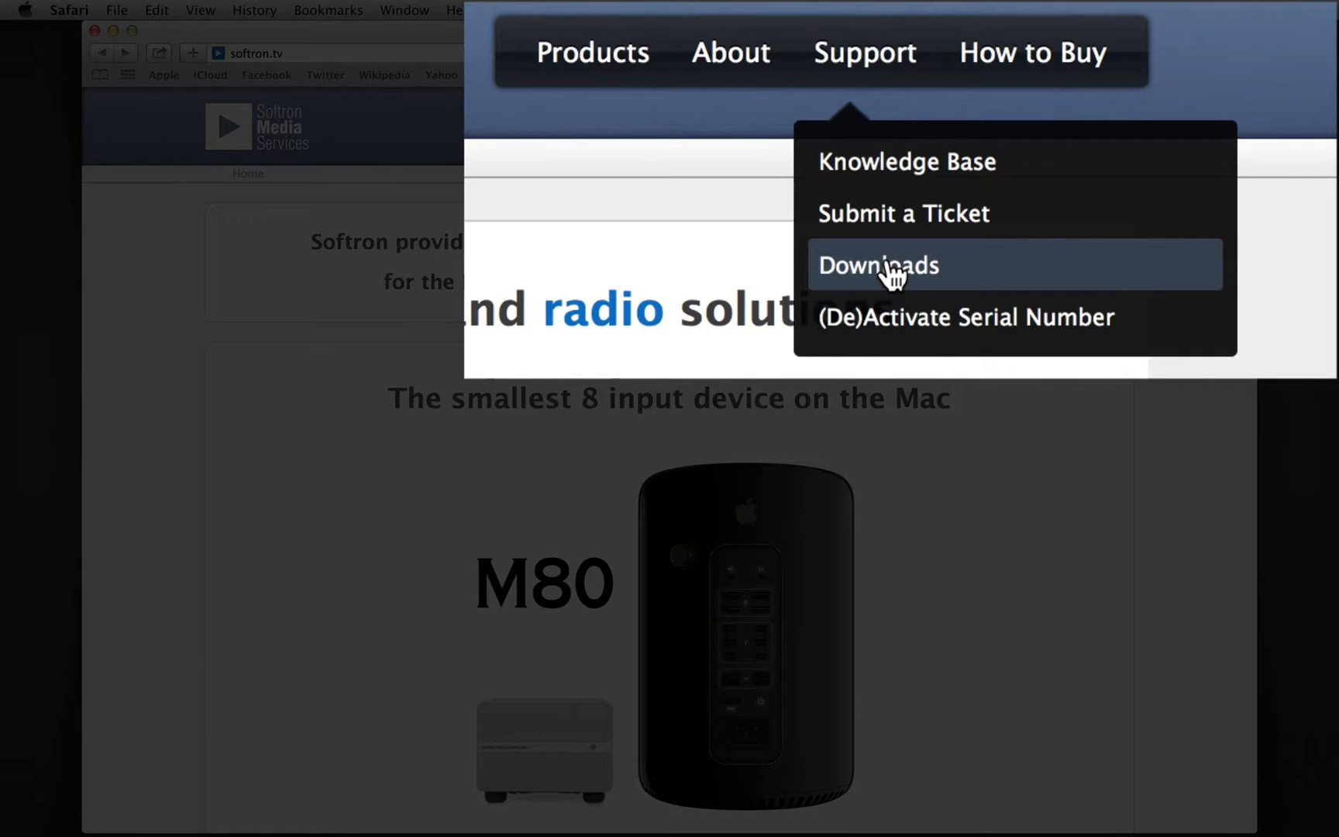
pyautogui.click(877, 265)
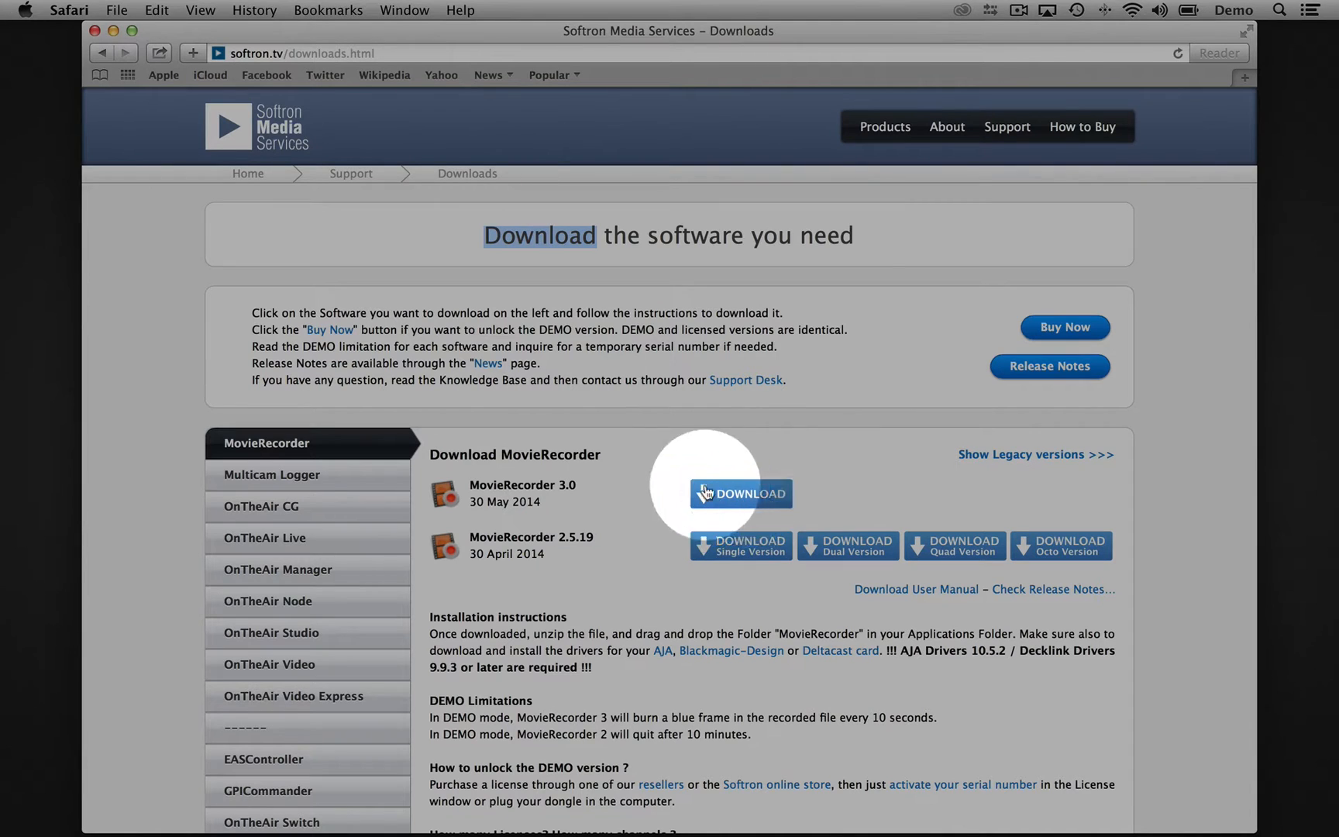
pyautogui.moveTo(313, 675)
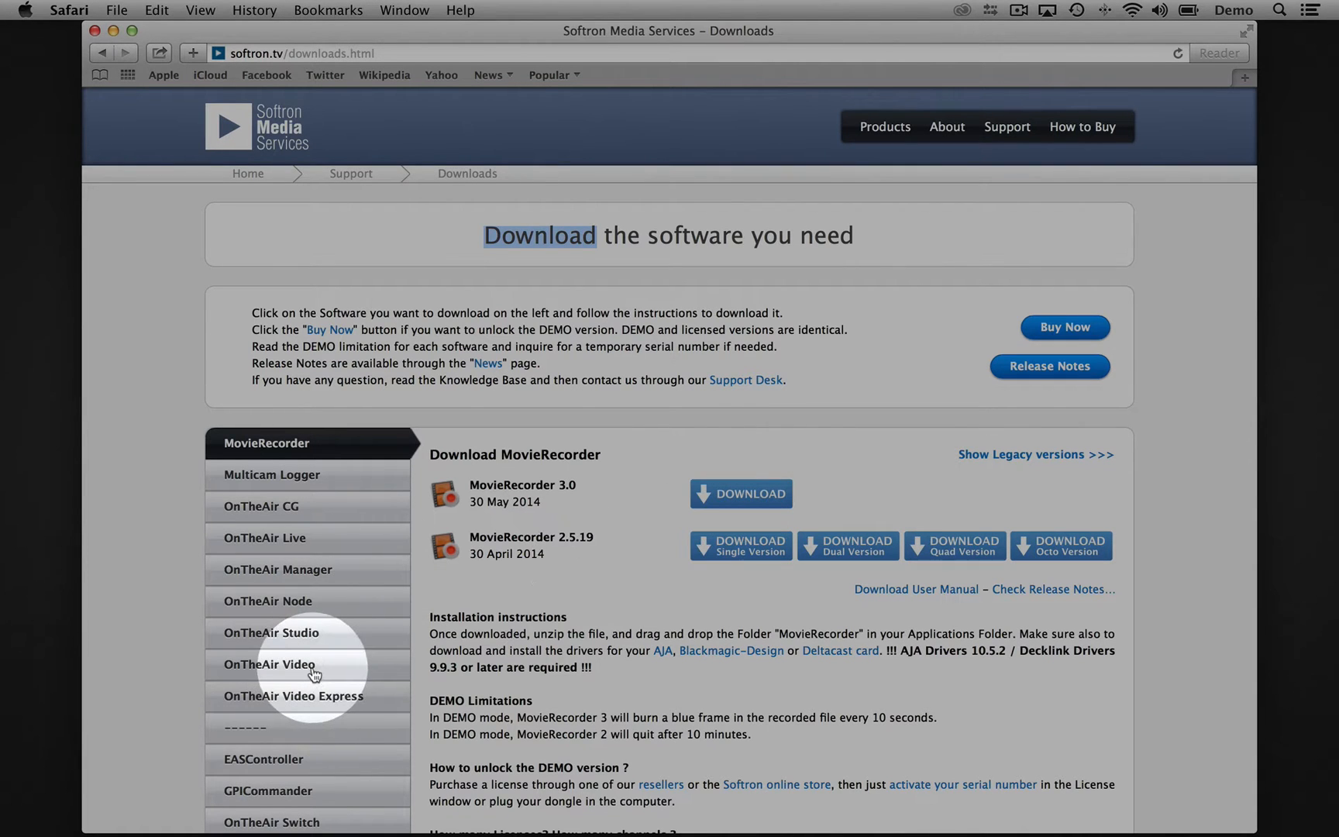
pyautogui.click(268, 664)
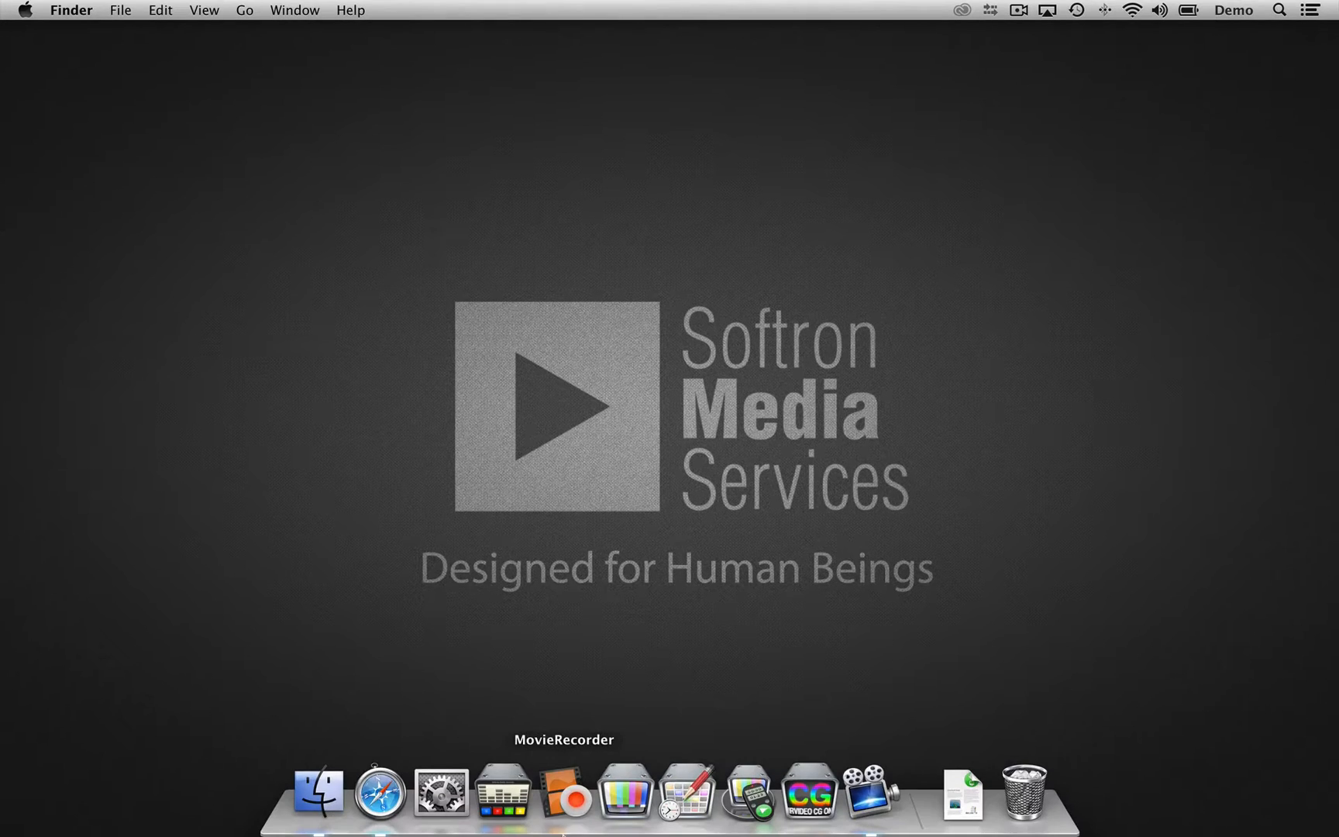
# Step: Launch OnTheAir Video from the Dock and accept its license agreement
pyautogui.click(625, 791)
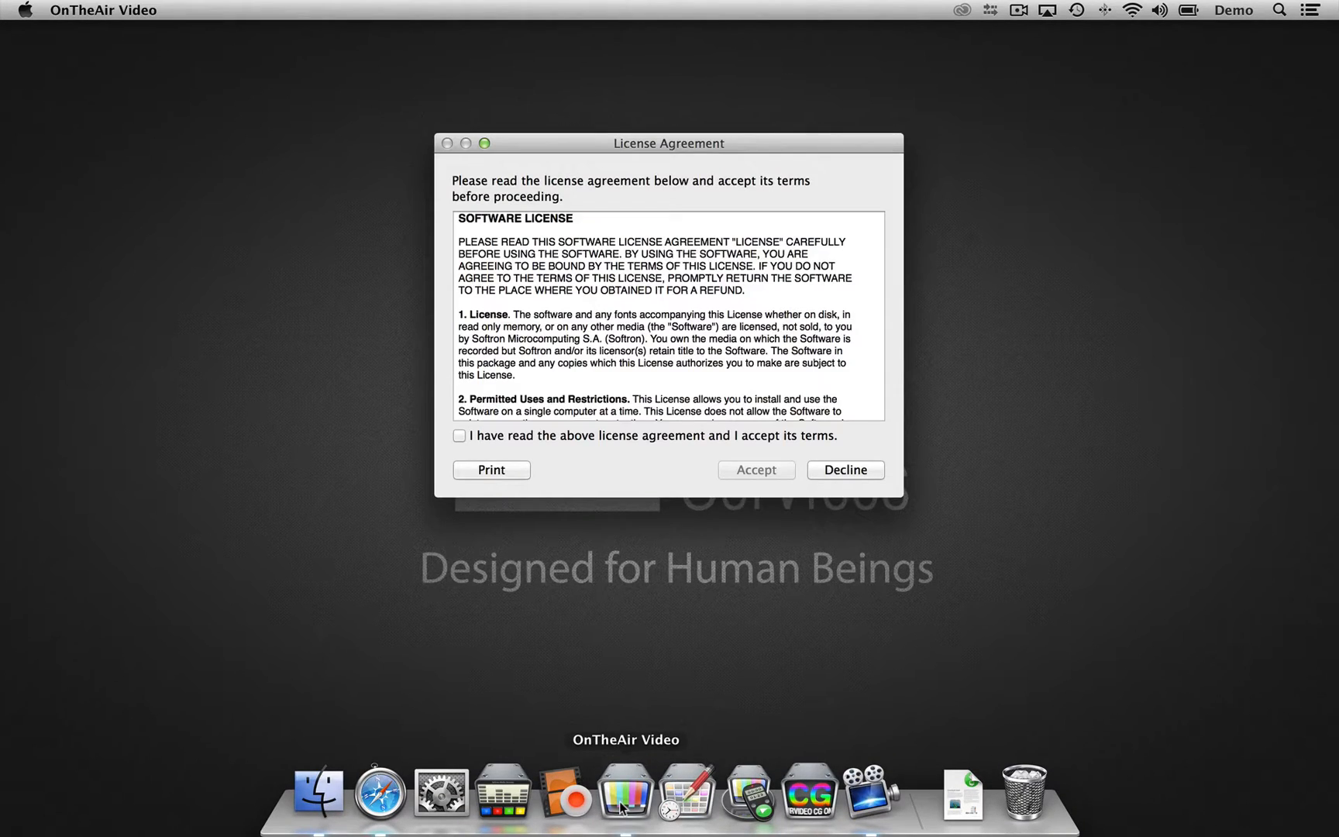
pyautogui.click(459, 435)
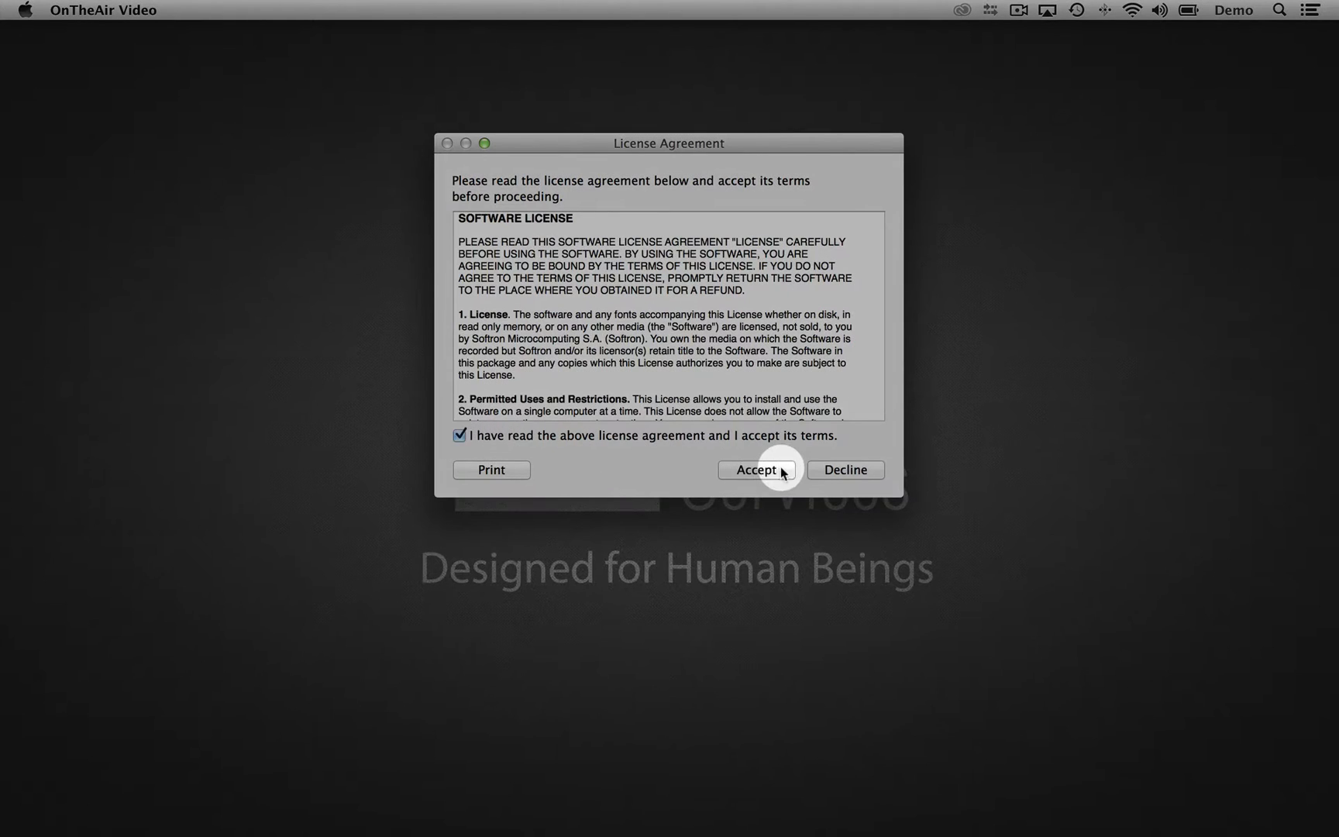
pyautogui.click(755, 470)
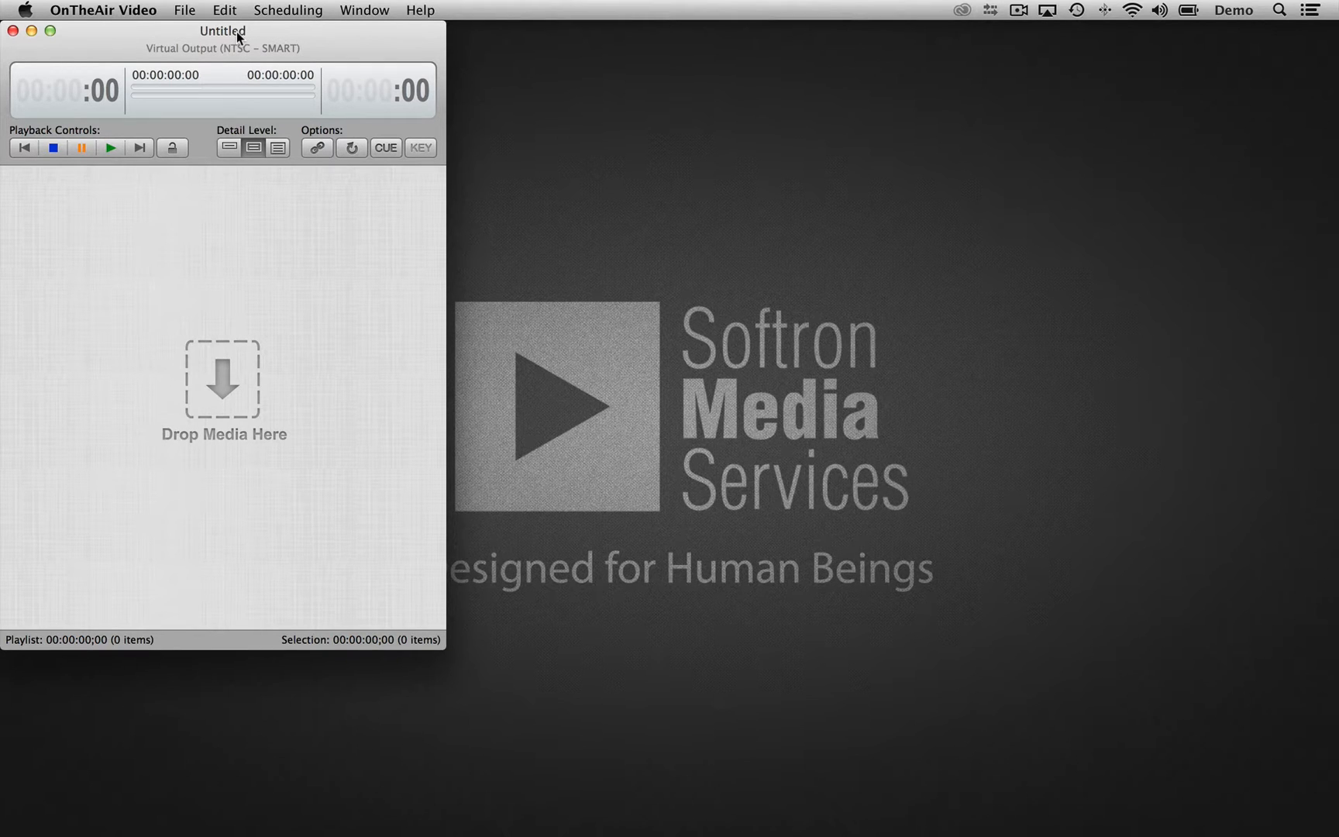
pyautogui.moveTo(299, 226)
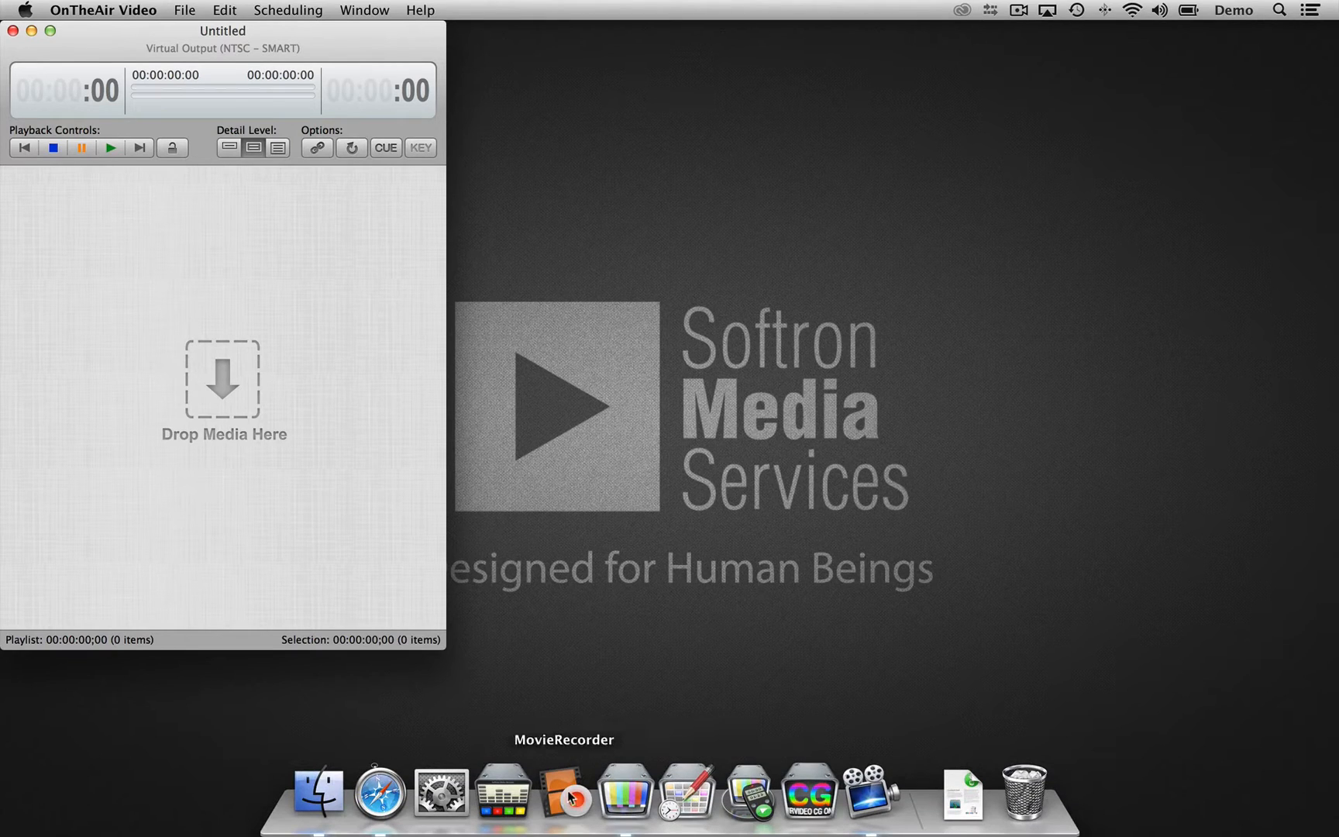
# Step: Launch MovieRecorder from the Dock, accept its license and position its window beside the playlist
pyautogui.click(564, 795)
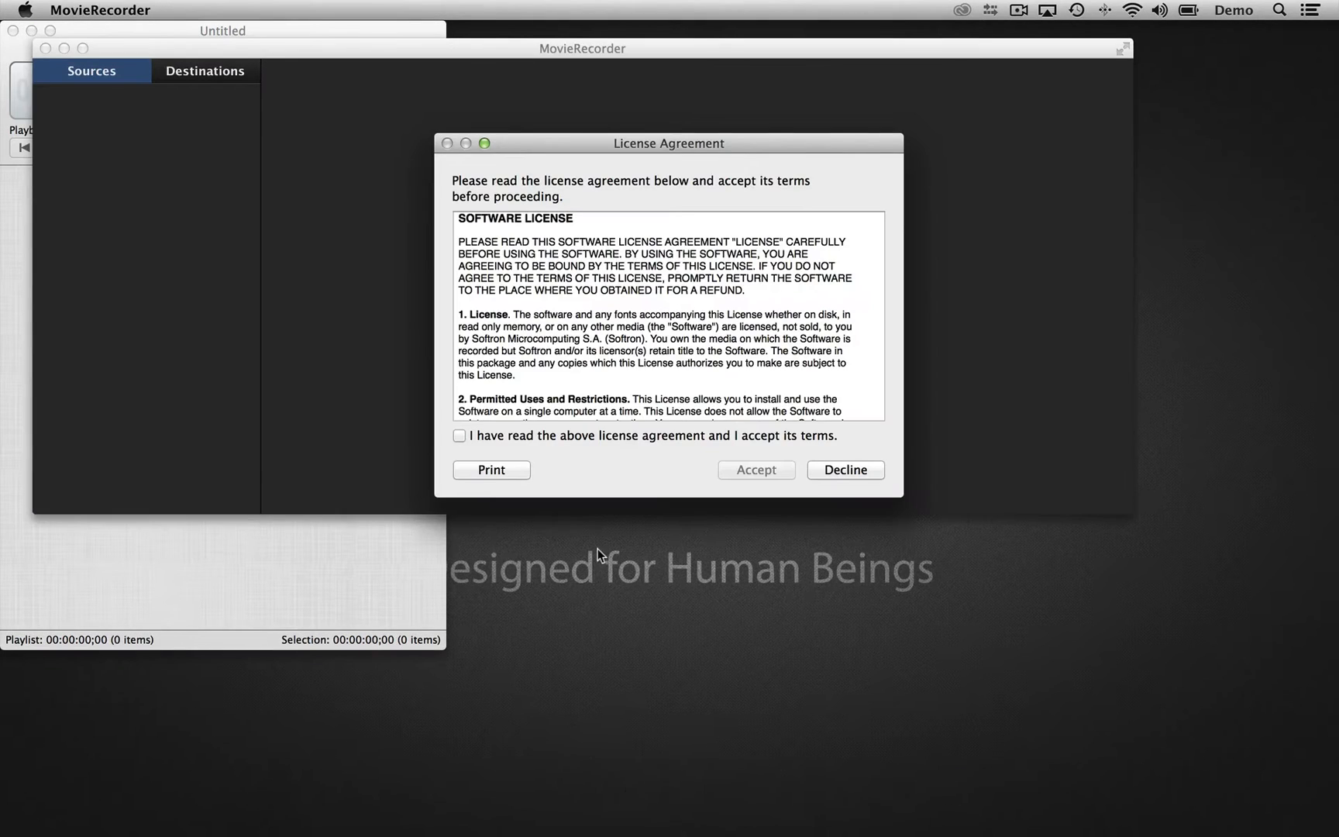
pyautogui.click(459, 435)
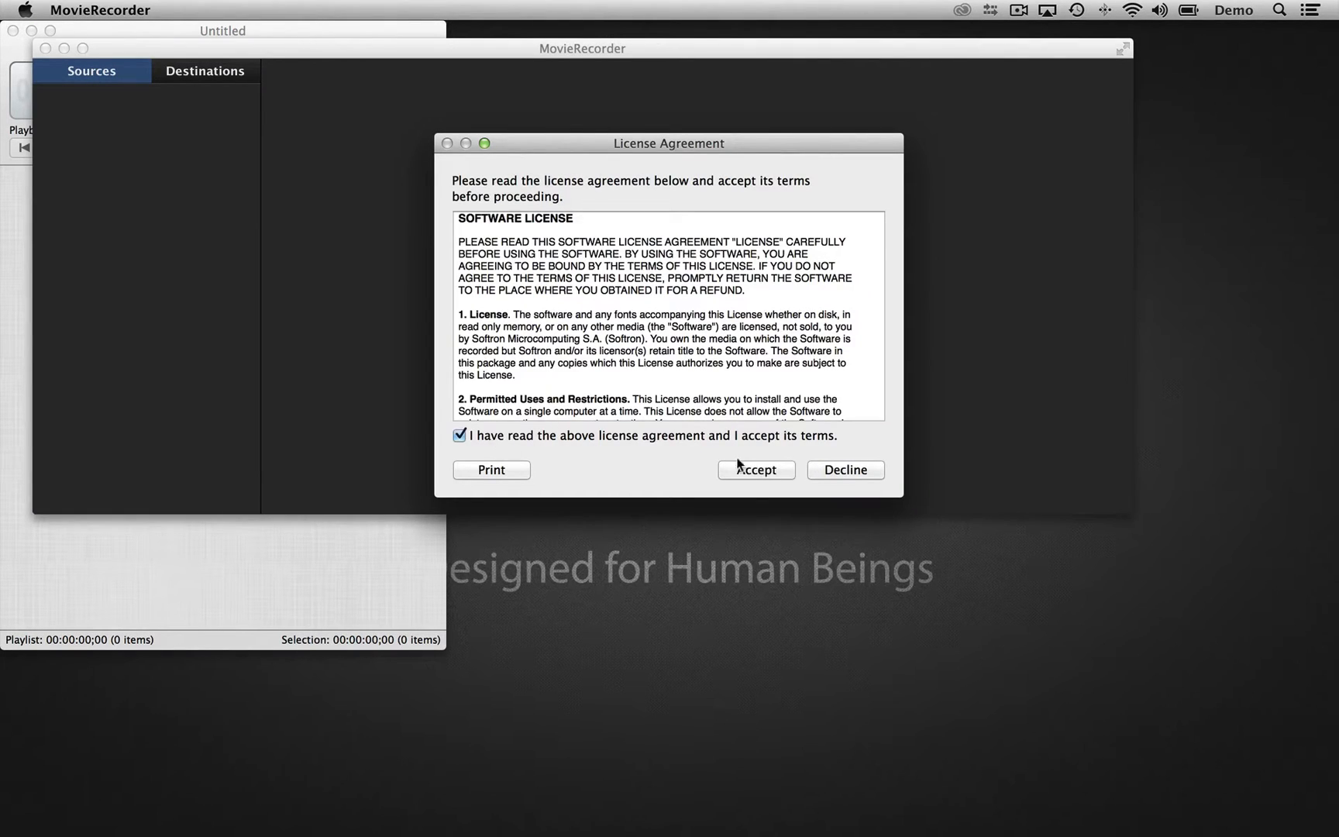
pyautogui.click(755, 469)
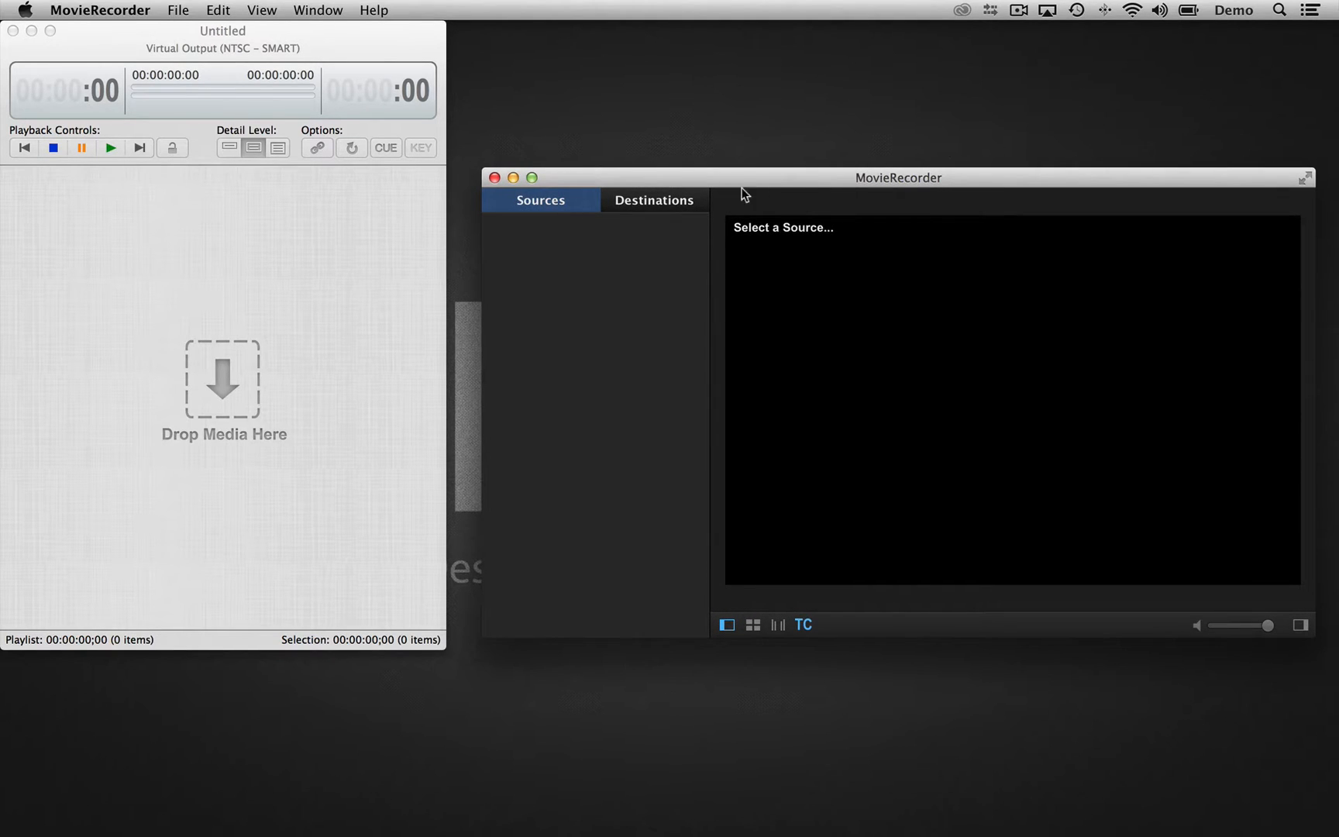
pyautogui.moveTo(743, 176); pyautogui.dragTo(759, 134)
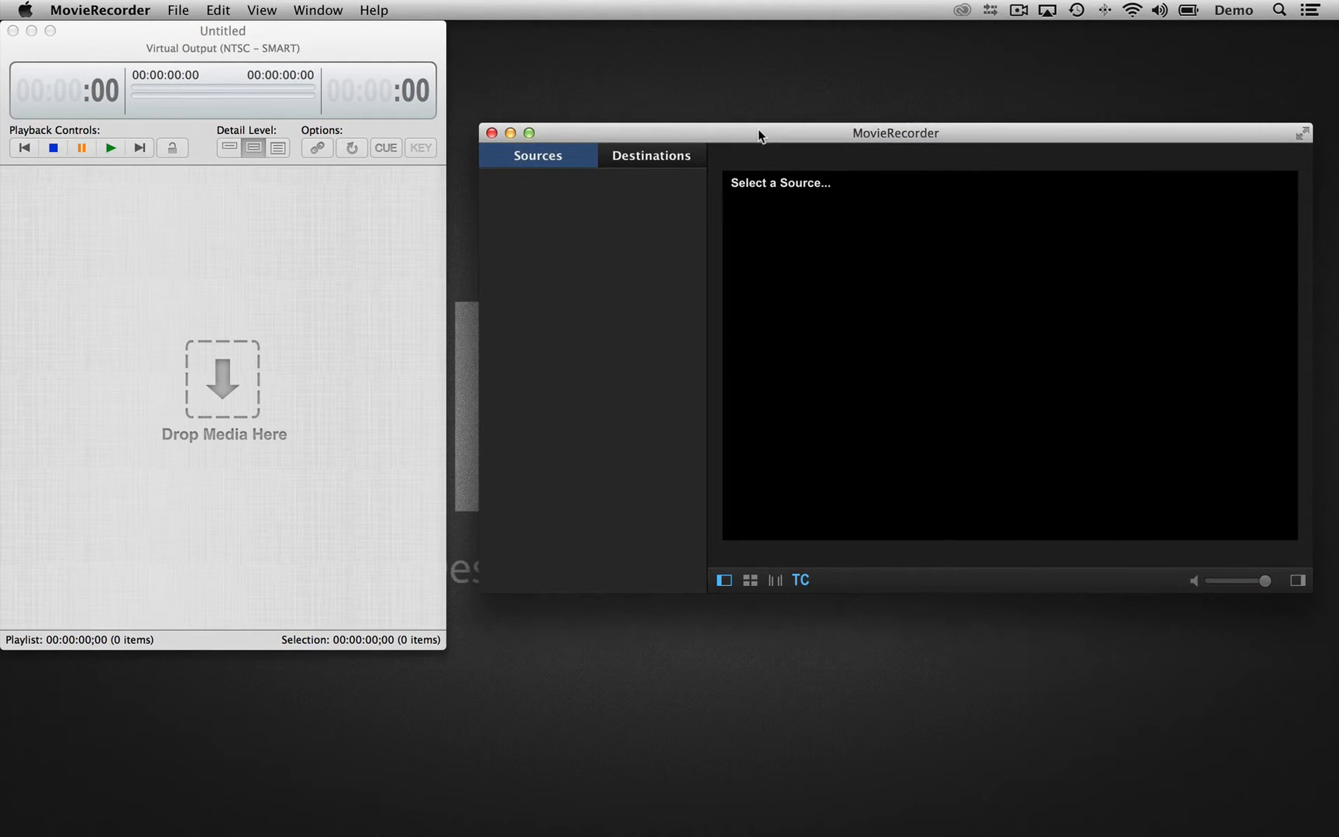
pyautogui.moveTo(296, 52)
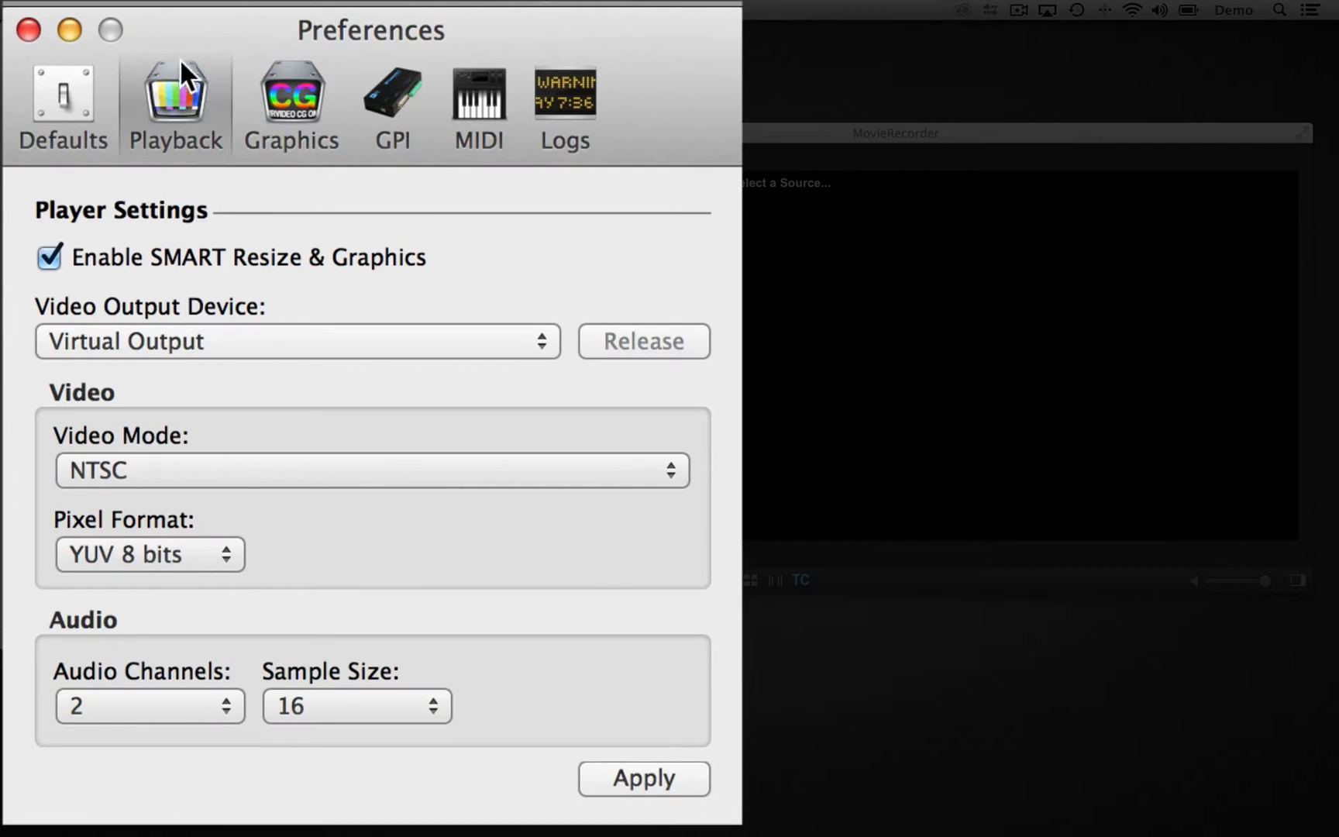
# Step: Keep Virtual Output as the playback device and set the video mode to 1080i 59.94
pyautogui.click(296, 341)
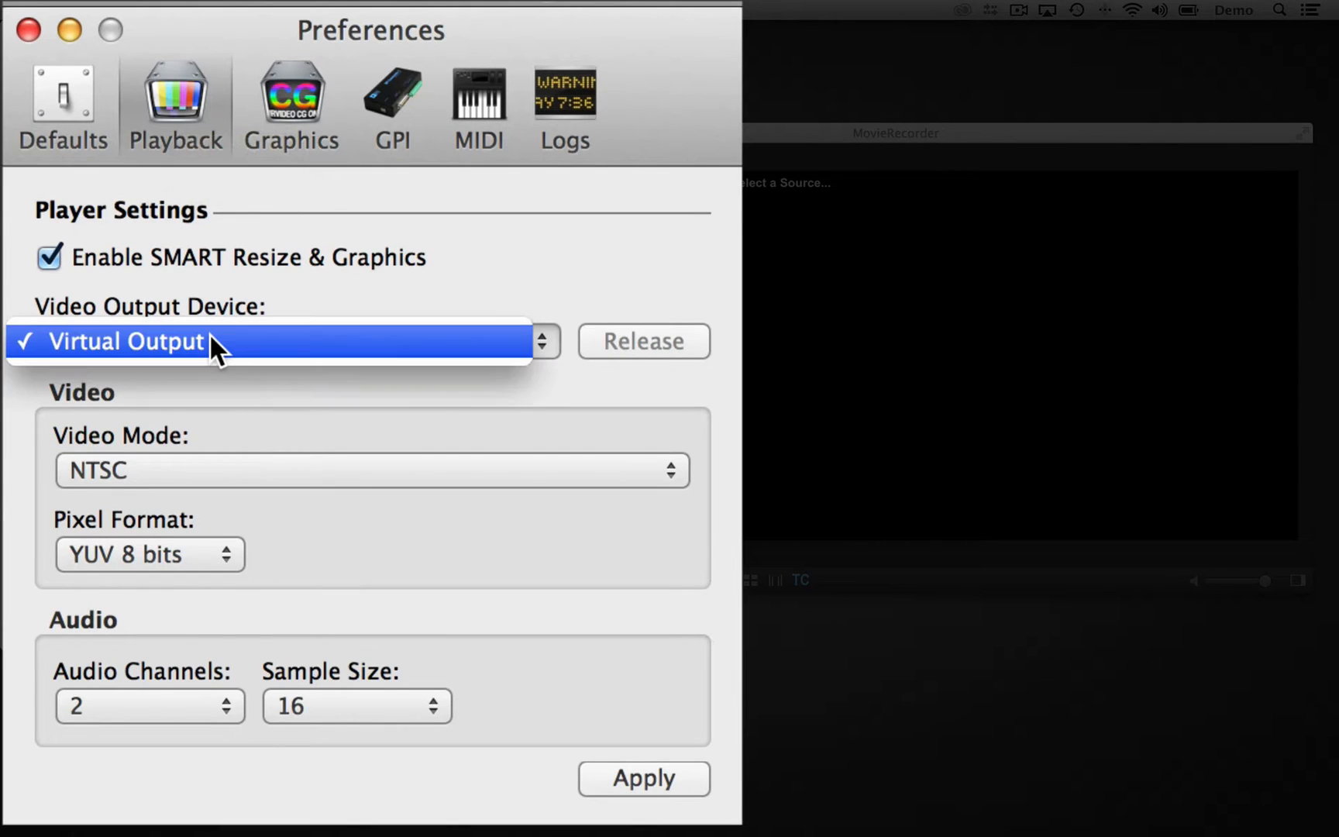
pyautogui.moveTo(161, 352)
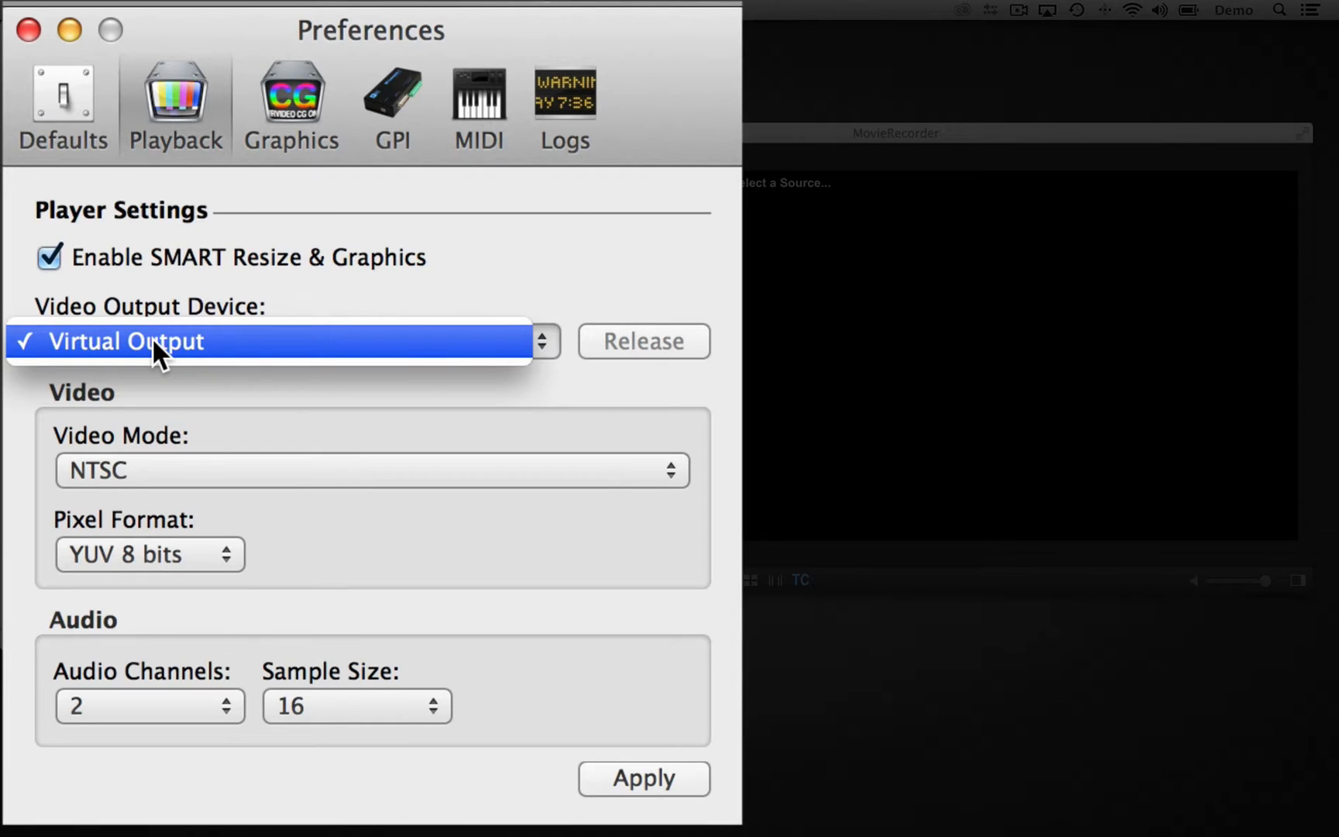
pyautogui.click(165, 341)
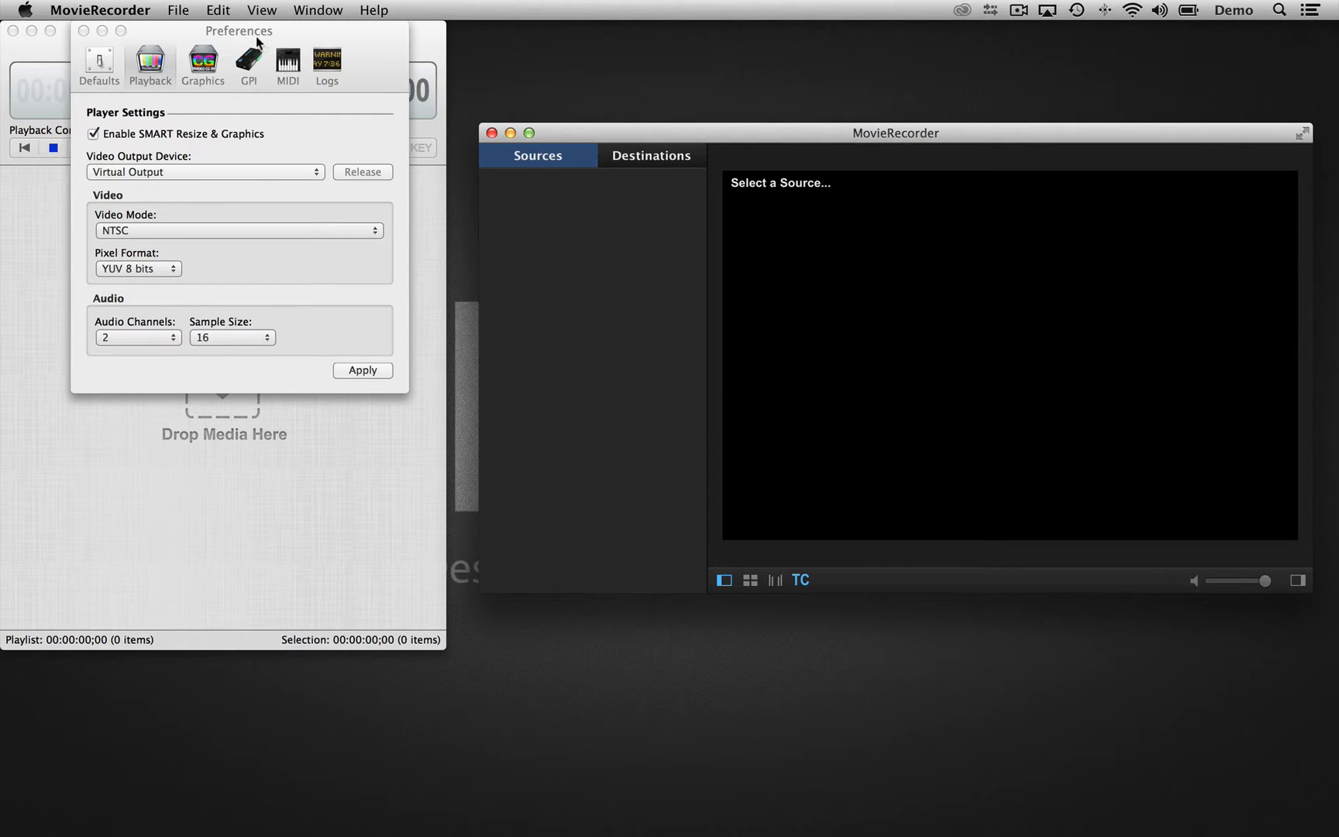
pyautogui.moveTo(162, 200)
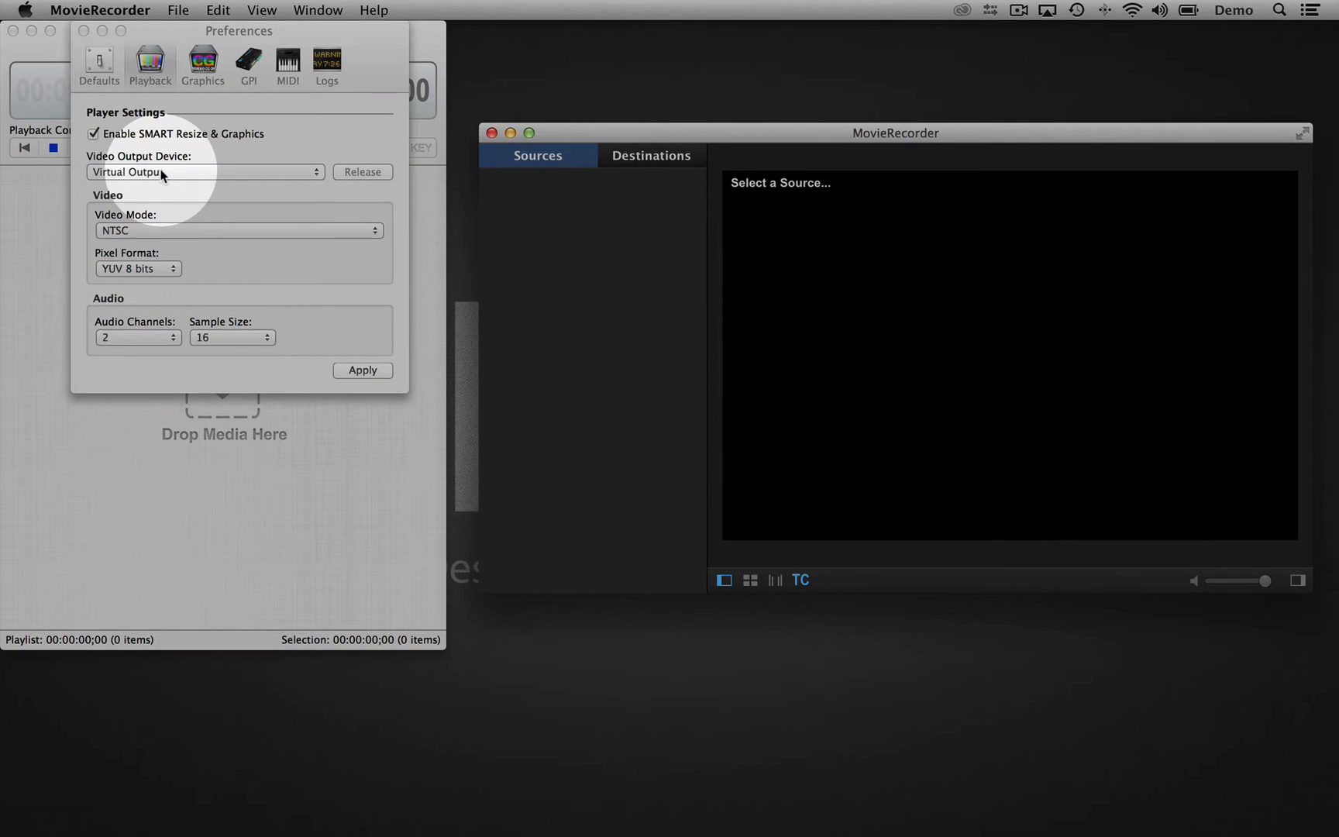
pyautogui.click(237, 230)
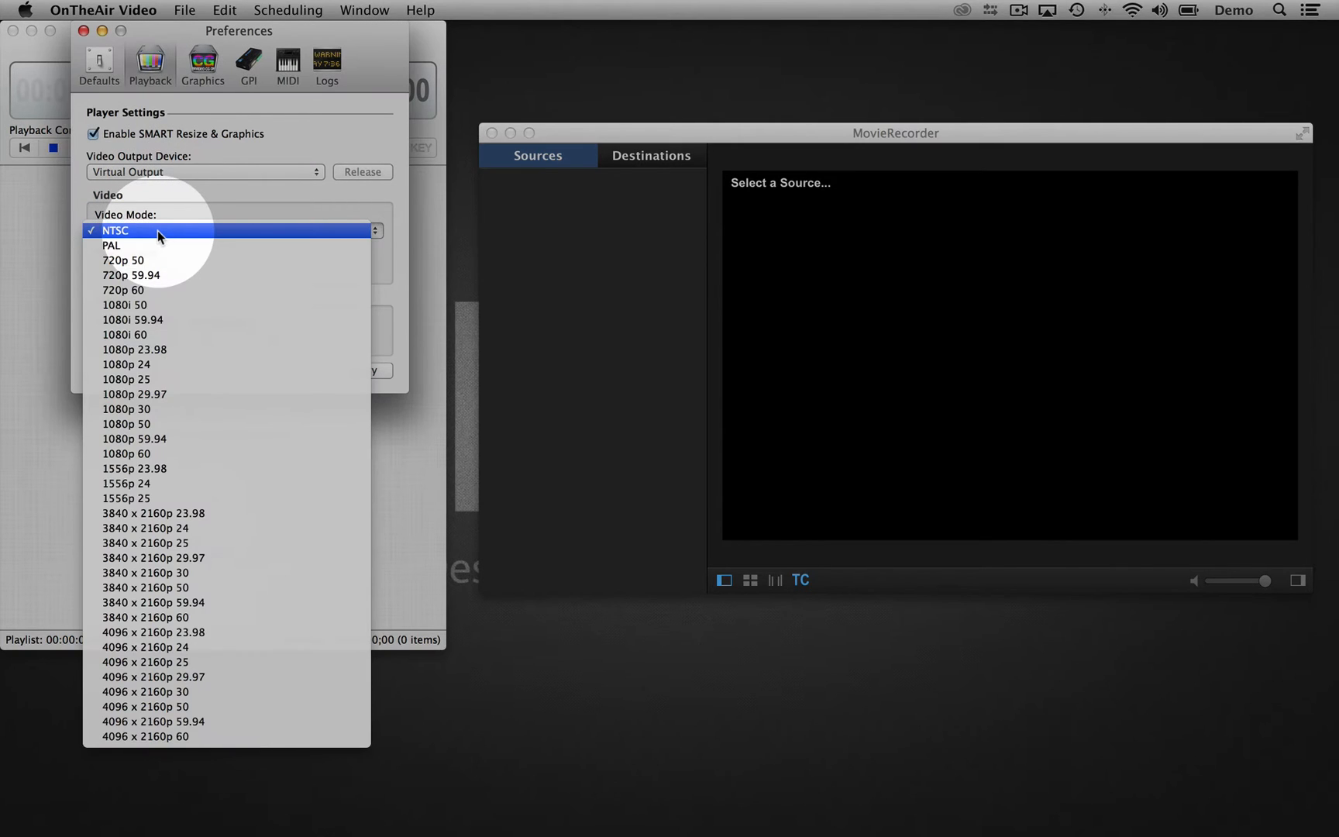
pyautogui.moveTo(157, 319)
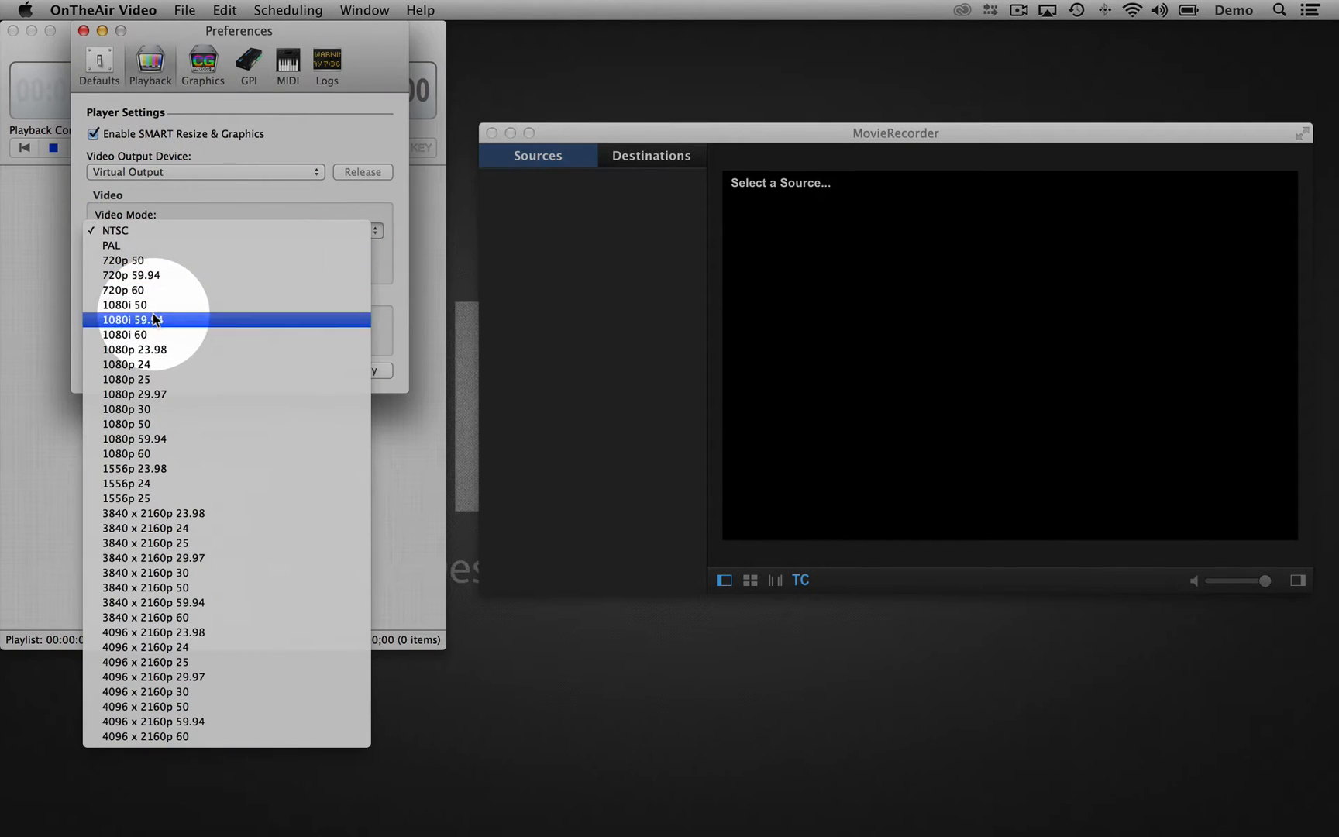
pyautogui.click(131, 319)
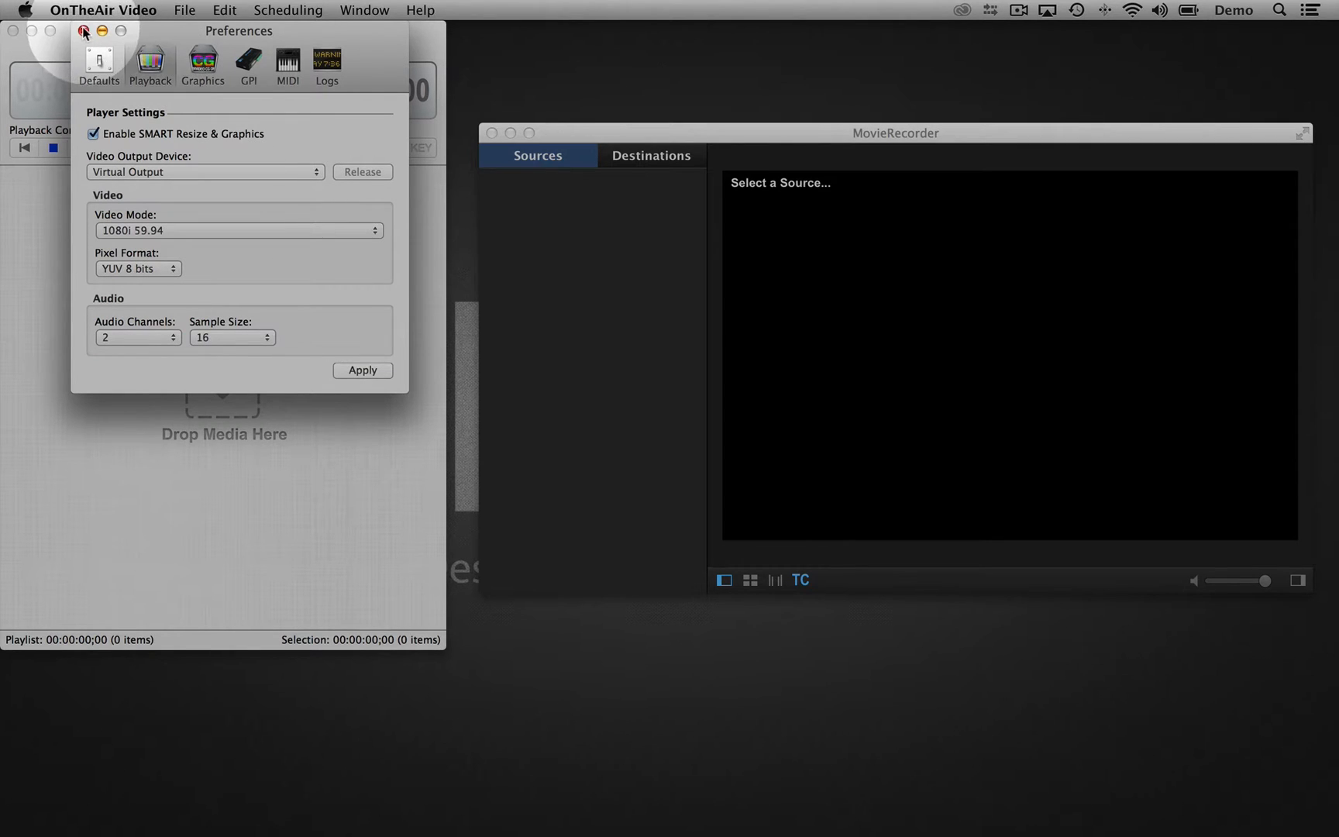
pyautogui.moveTo(211, 154)
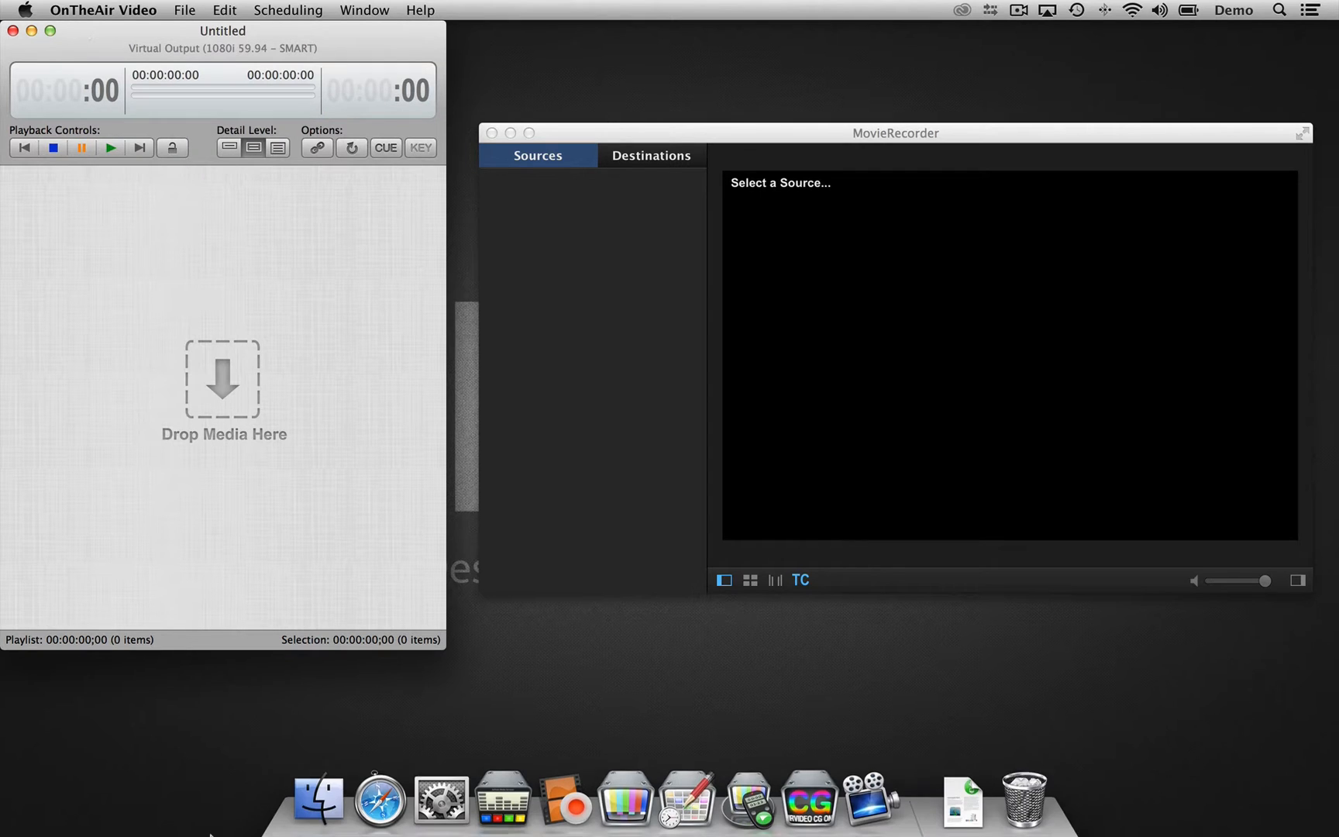
# Step: Select Animation_BigBuck_Bunny.mov and Animation_Sintel.mov in the DemoMovies folder for the playlist
pyautogui.click(318, 798)
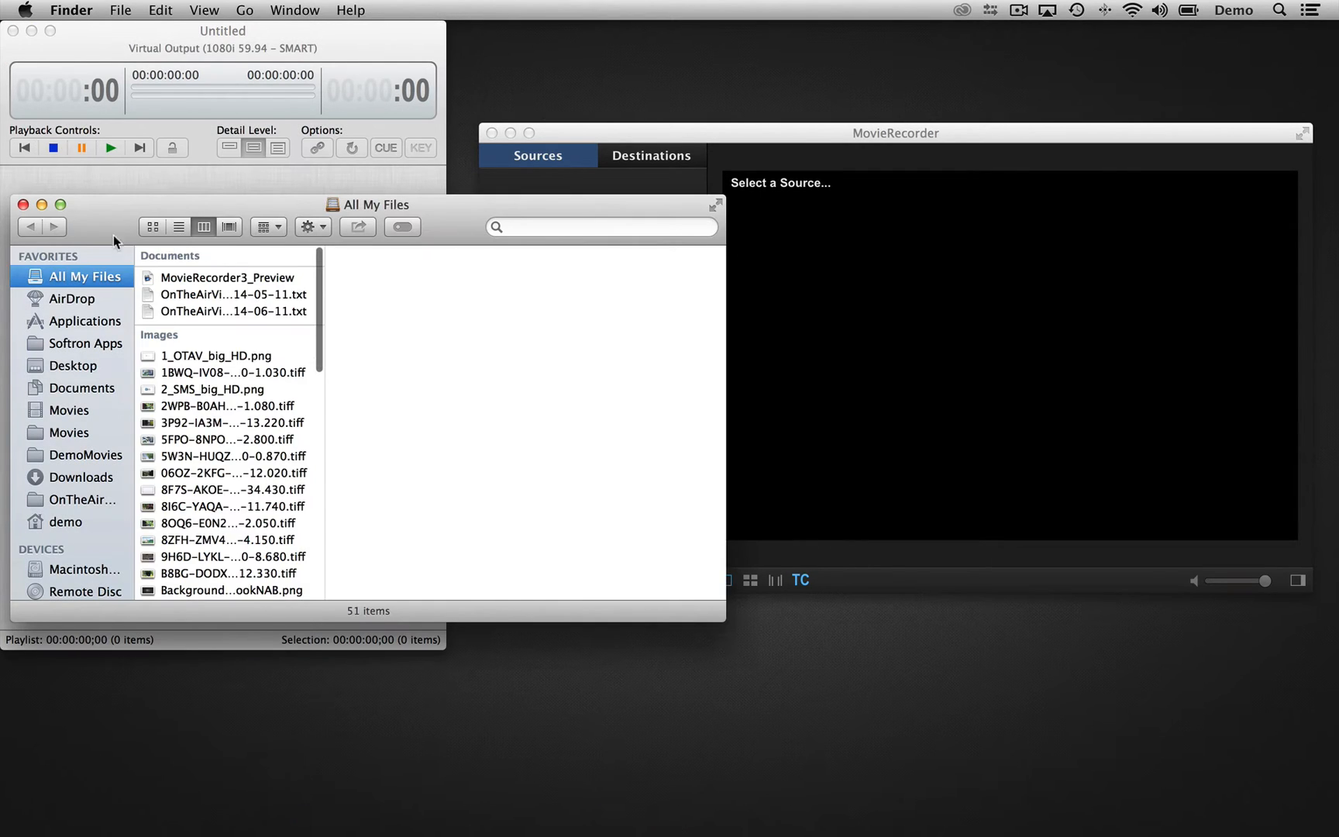
pyautogui.click(82, 454)
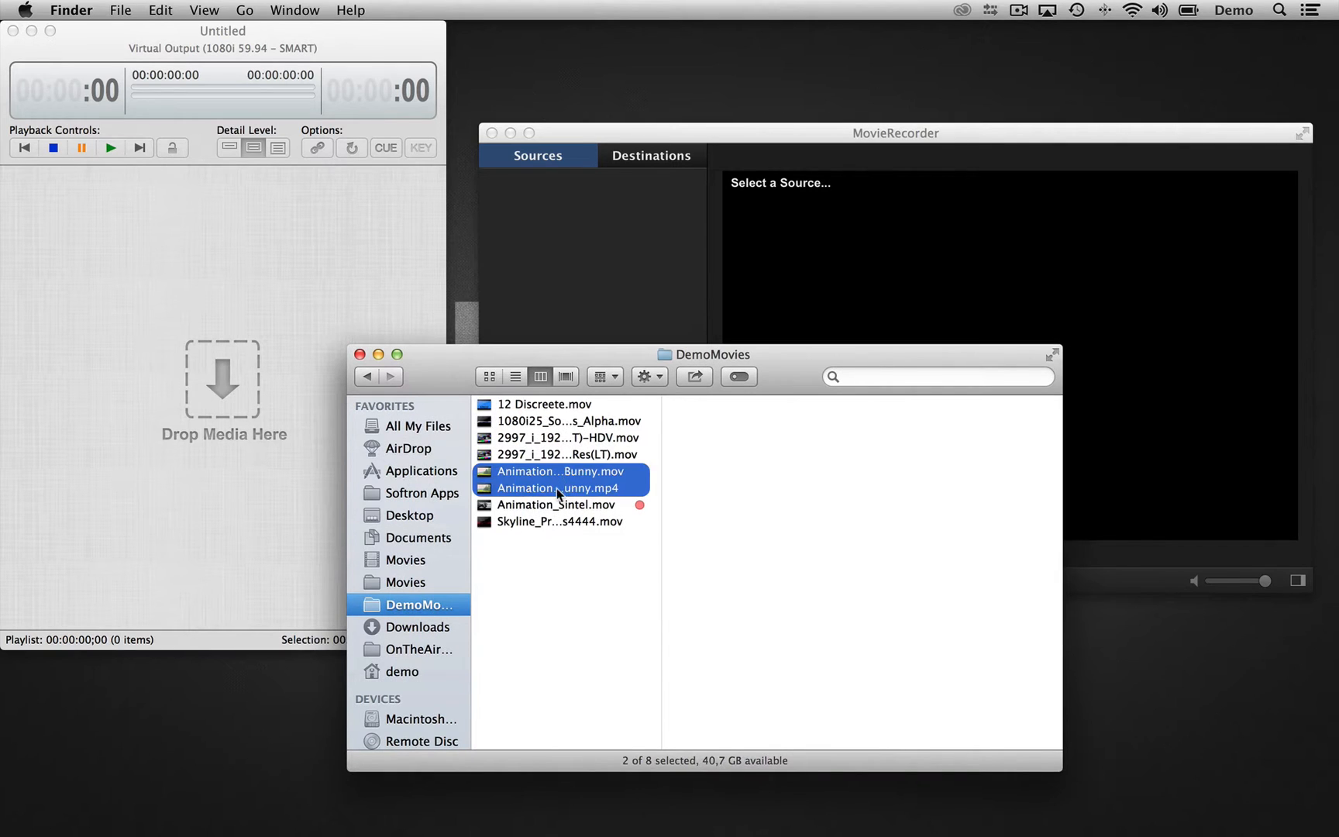
pyautogui.click(558, 503)
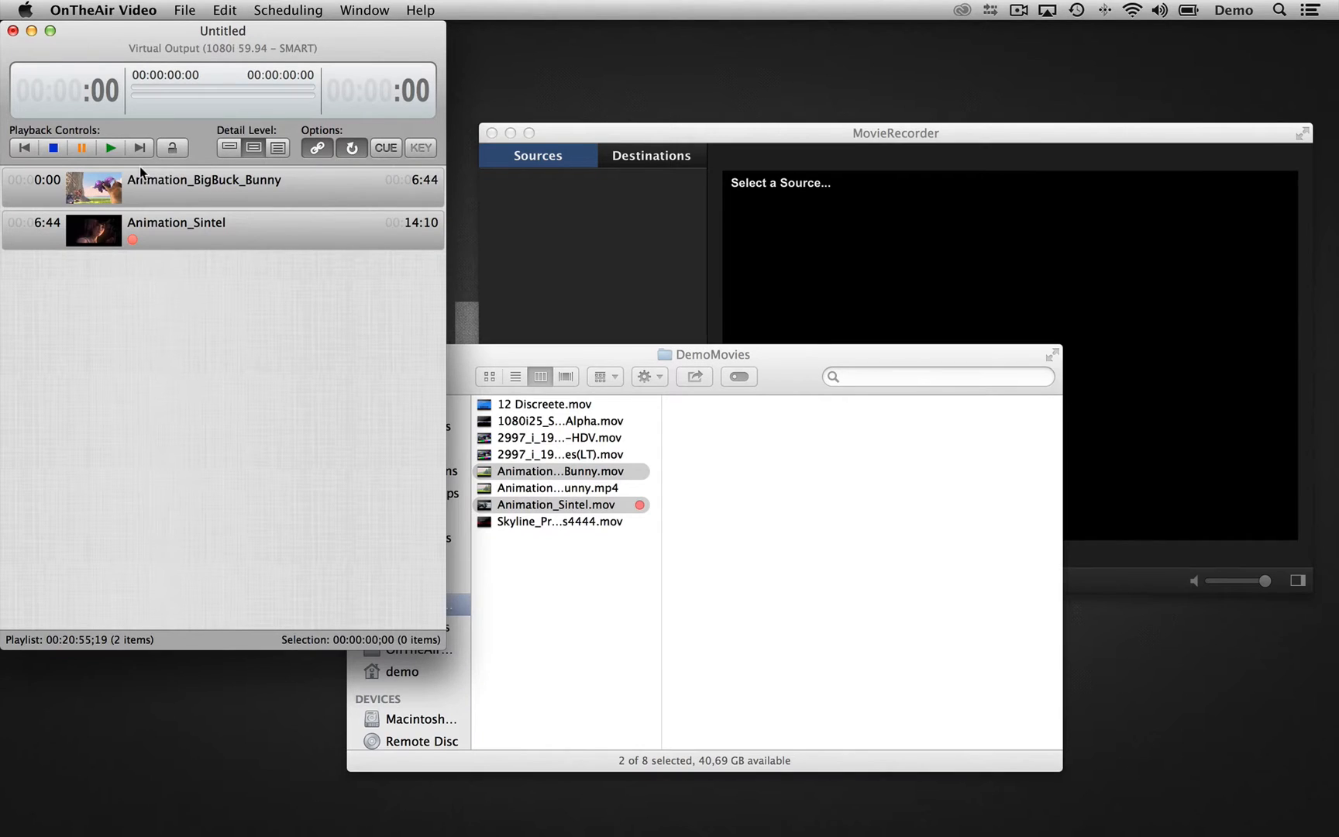
# Step: Play the playlist and tick OnTheAir Video as an enabled source in MovieRecorder
pyautogui.click(111, 147)
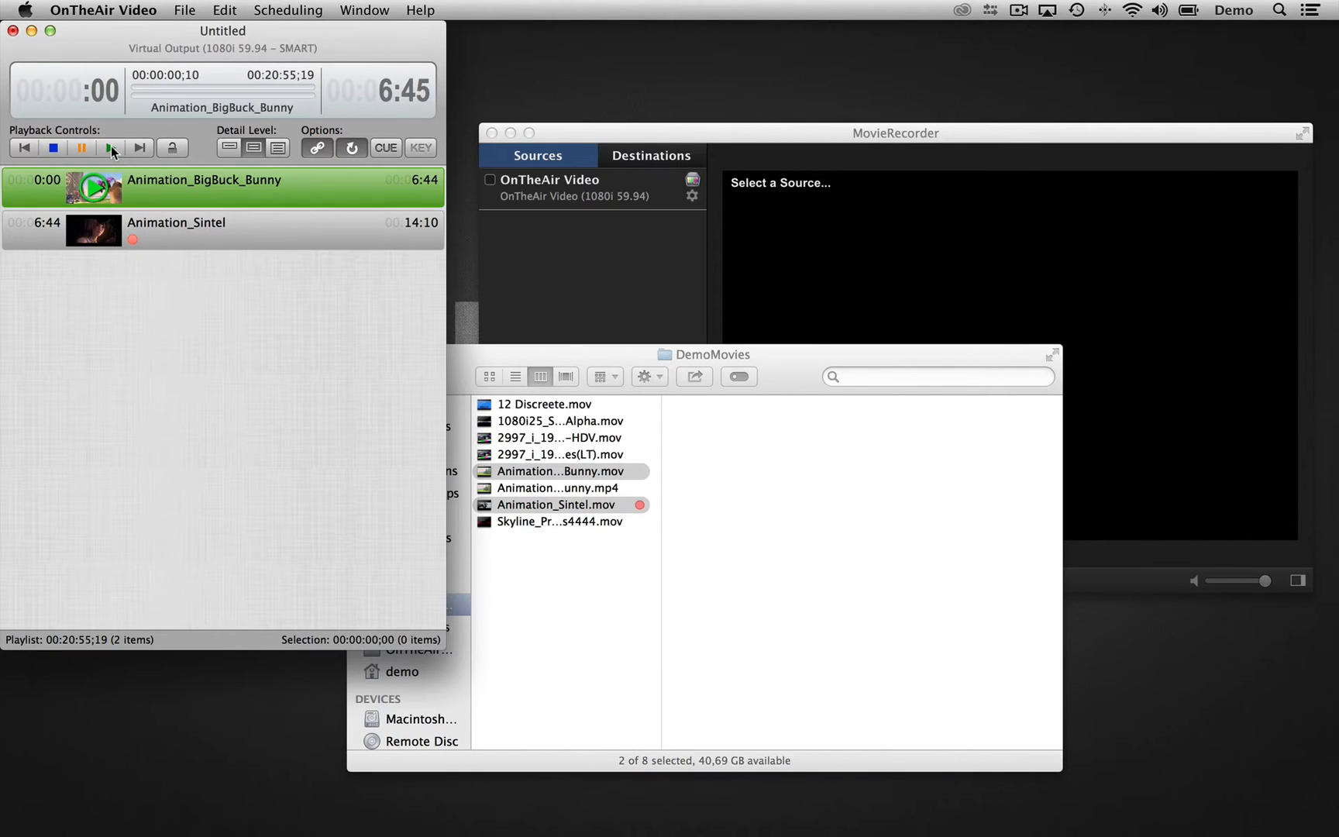
pyautogui.click(111, 148)
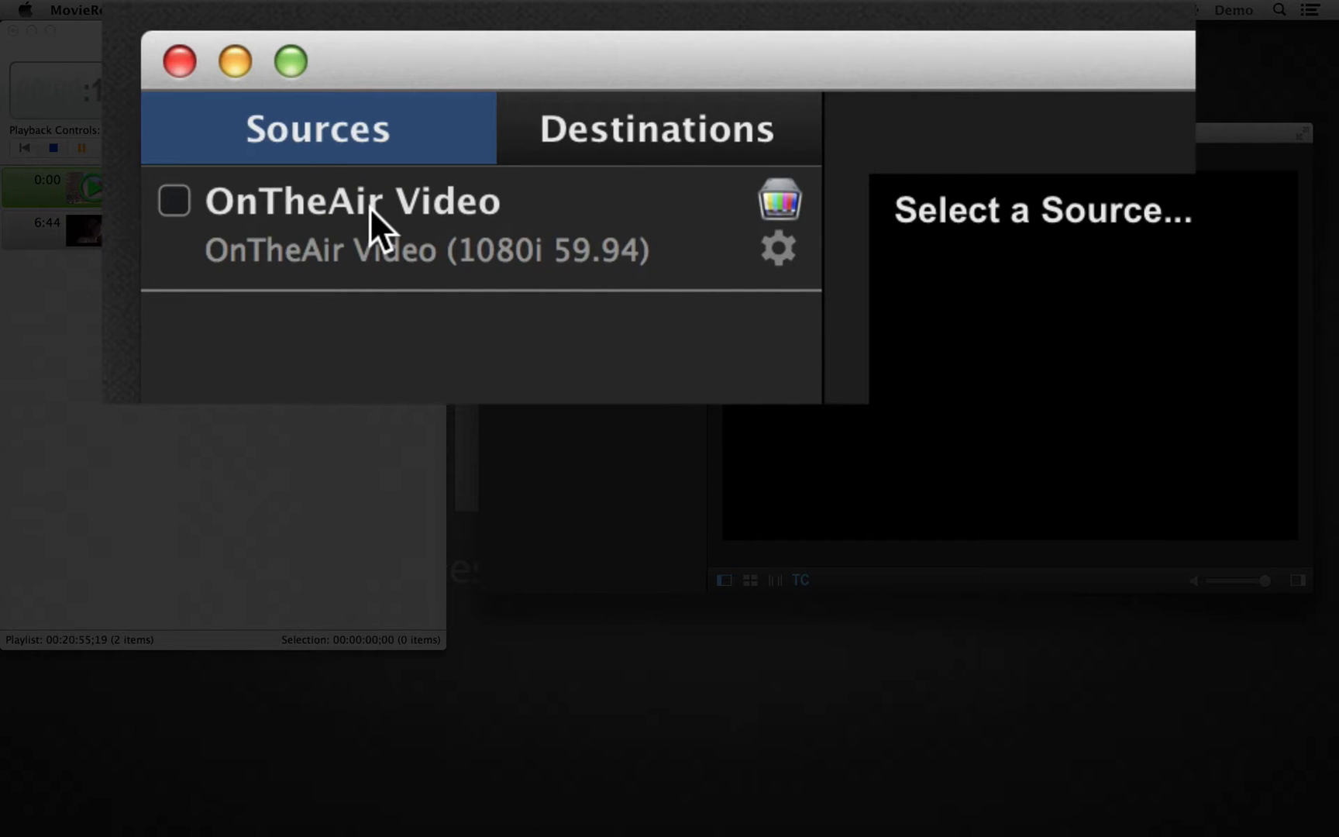
pyautogui.moveTo(216, 241)
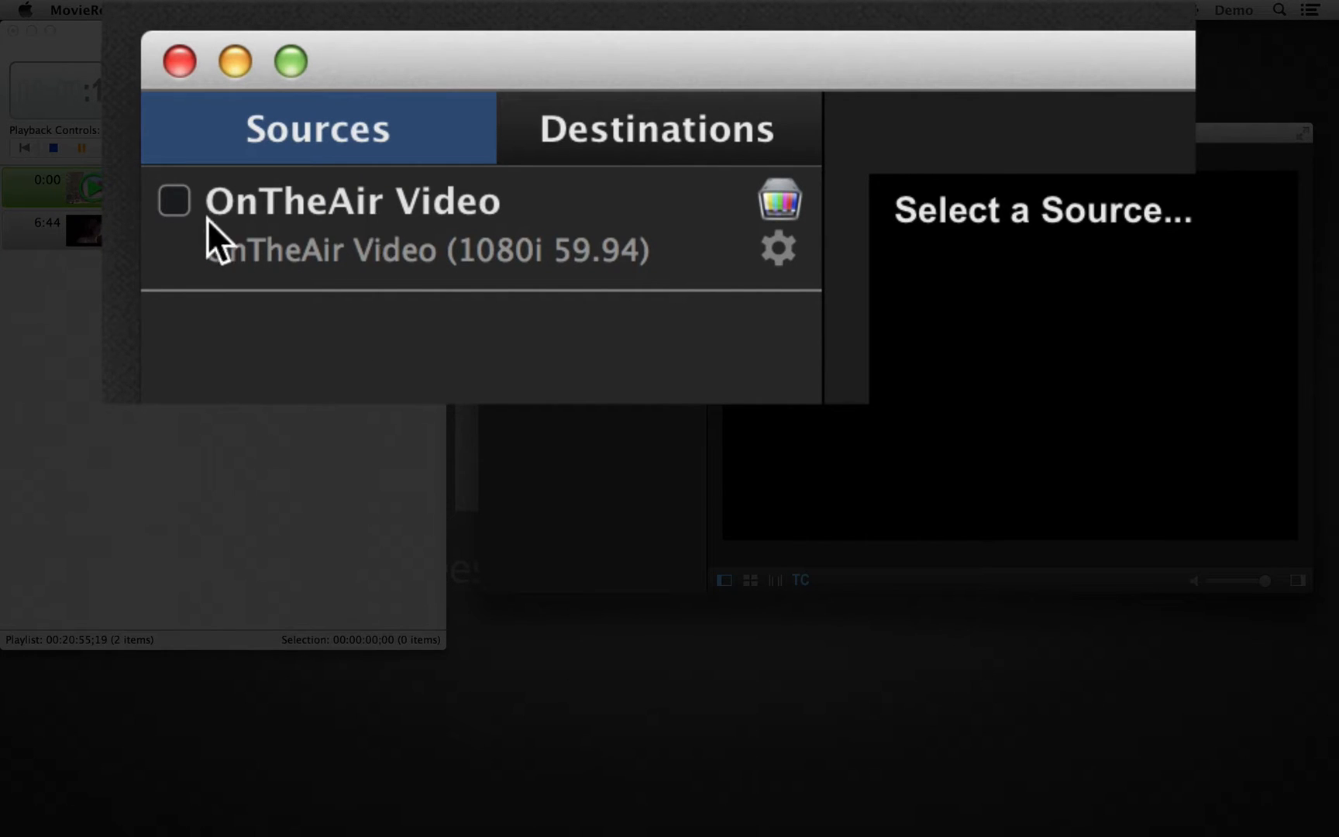
pyautogui.click(173, 201)
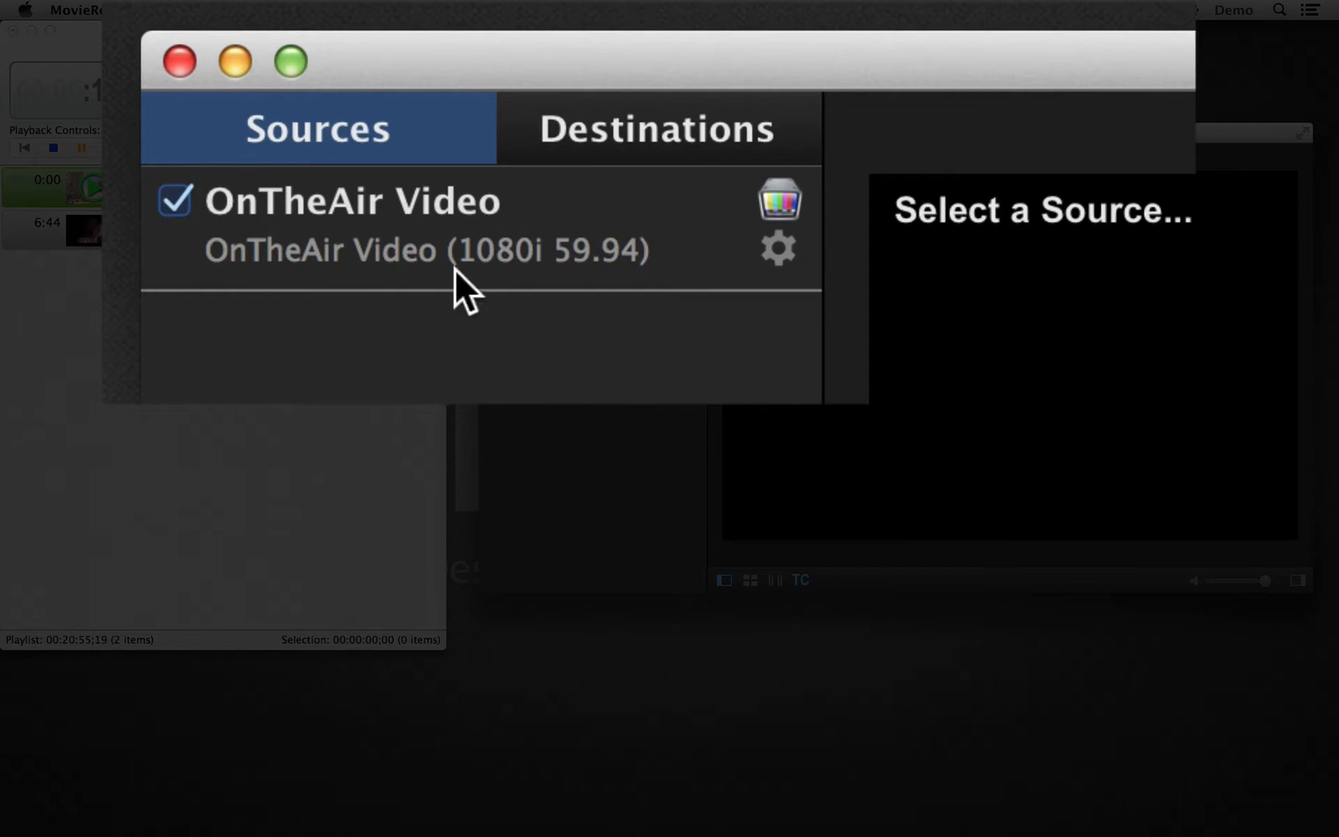
pyautogui.click(1043, 210)
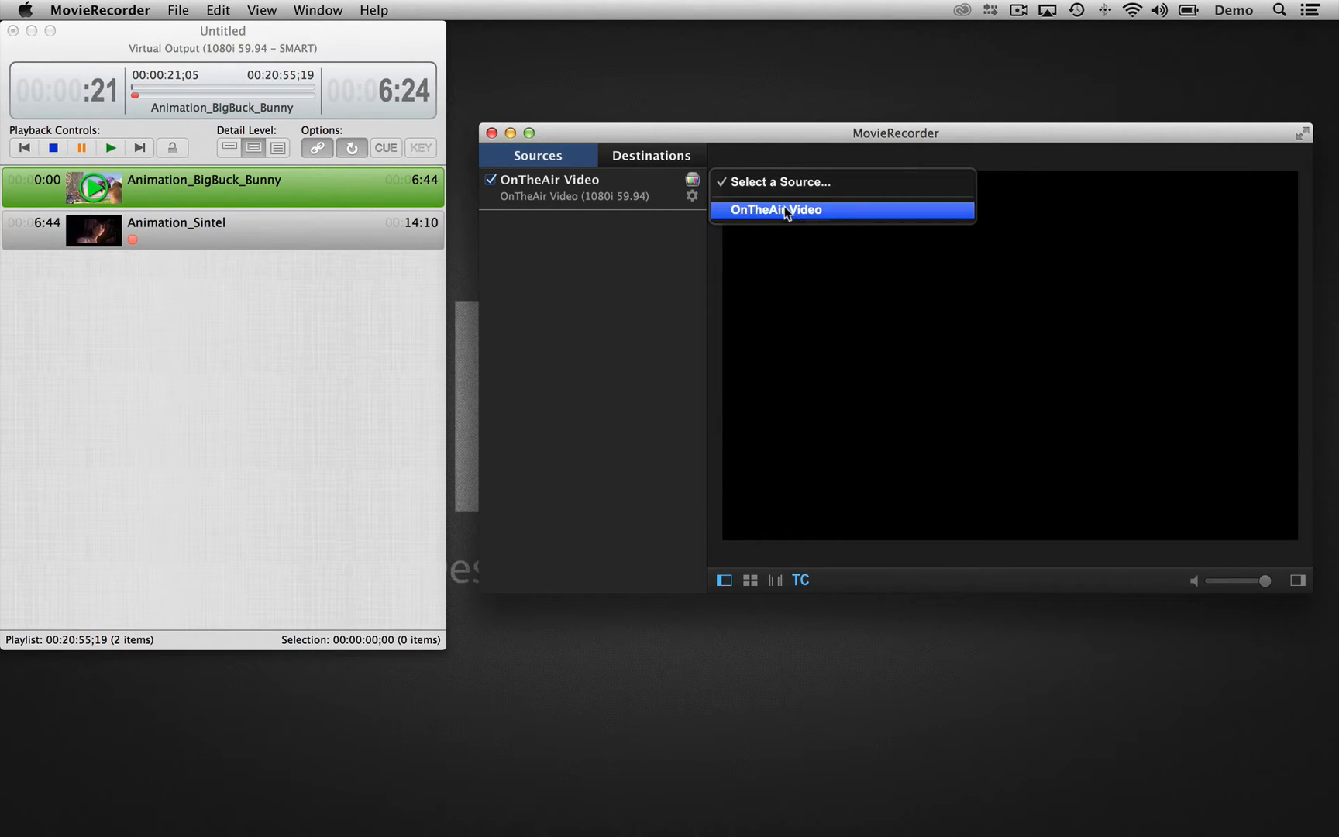
# Step: Show the OnTheAir Video feed in the preview and restart Animation_BigBuck_Bunny from the beginning
pyautogui.click(773, 209)
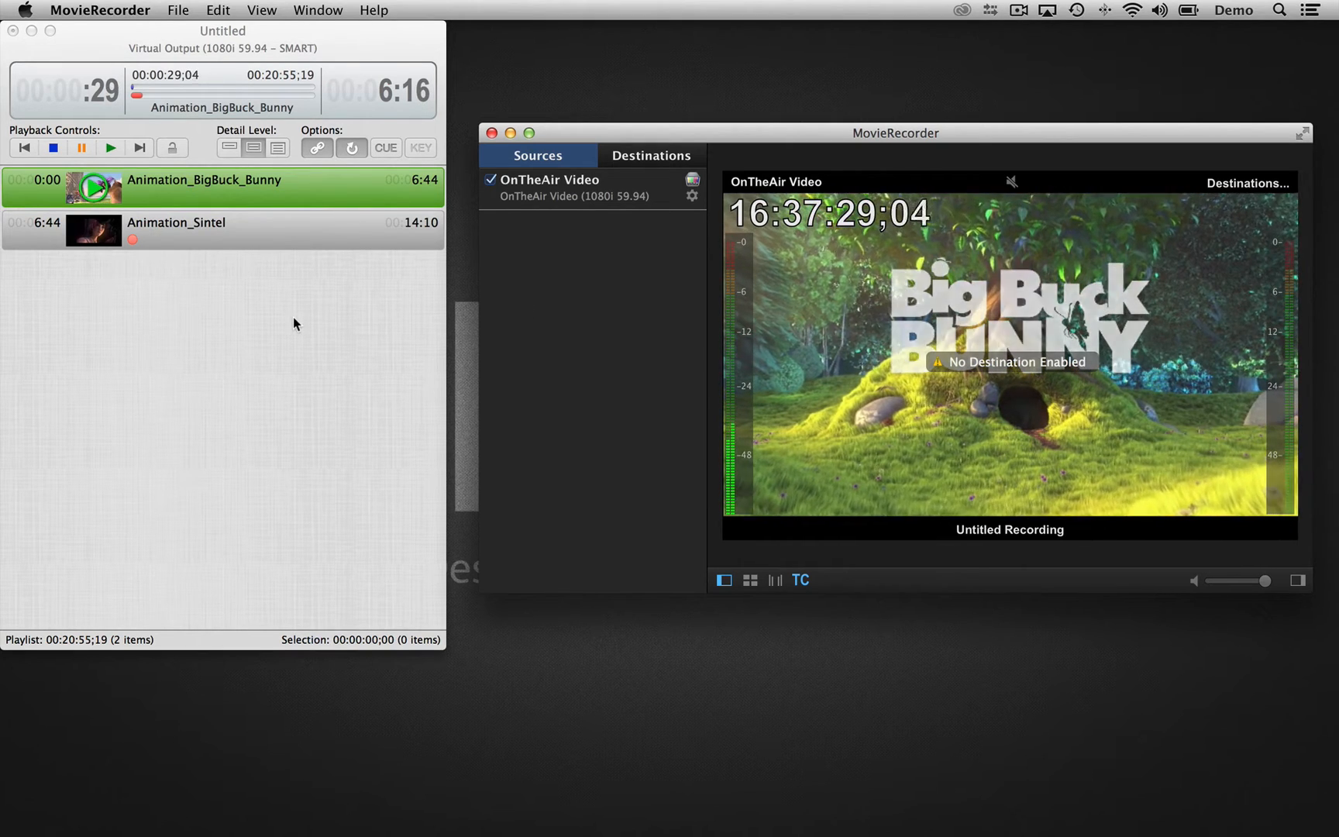
pyautogui.moveTo(849, 271)
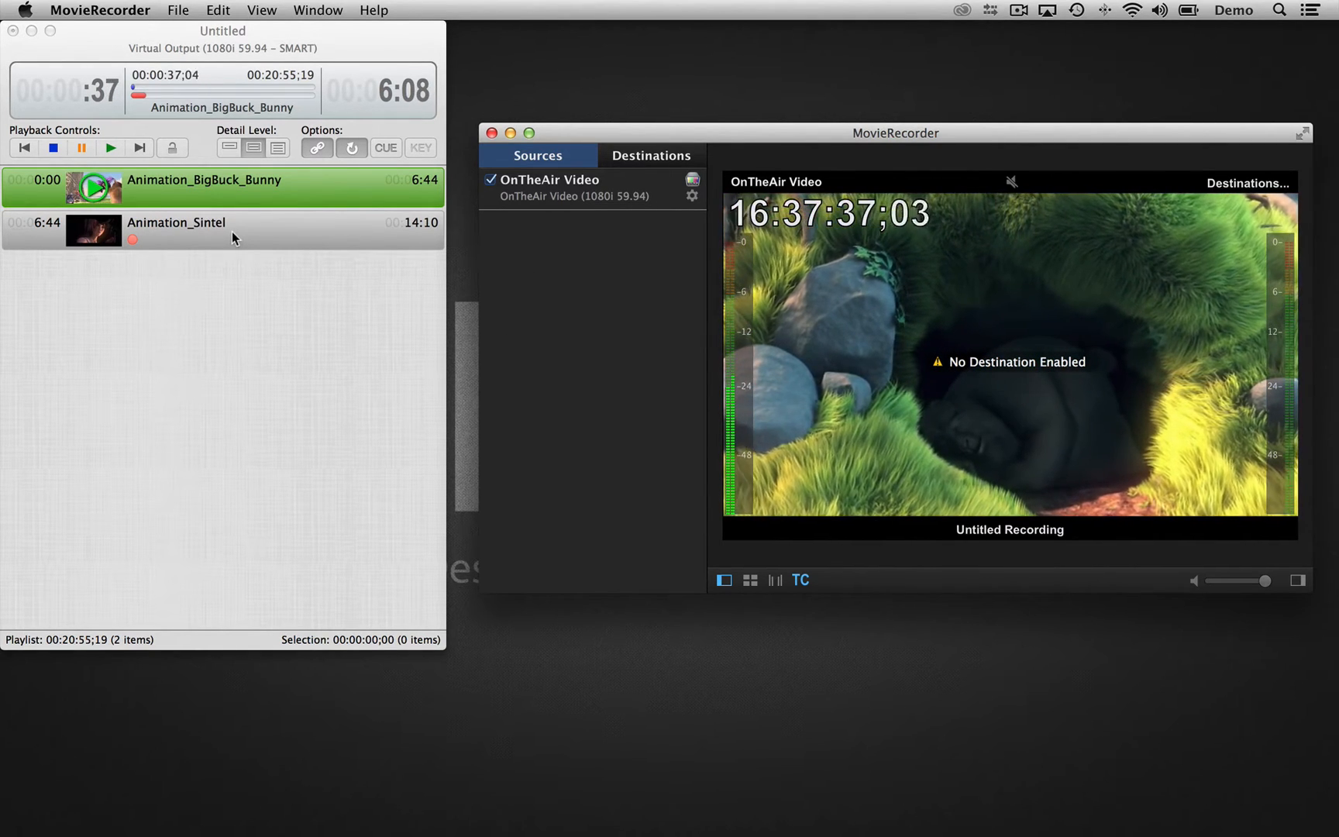
pyautogui.click(205, 179)
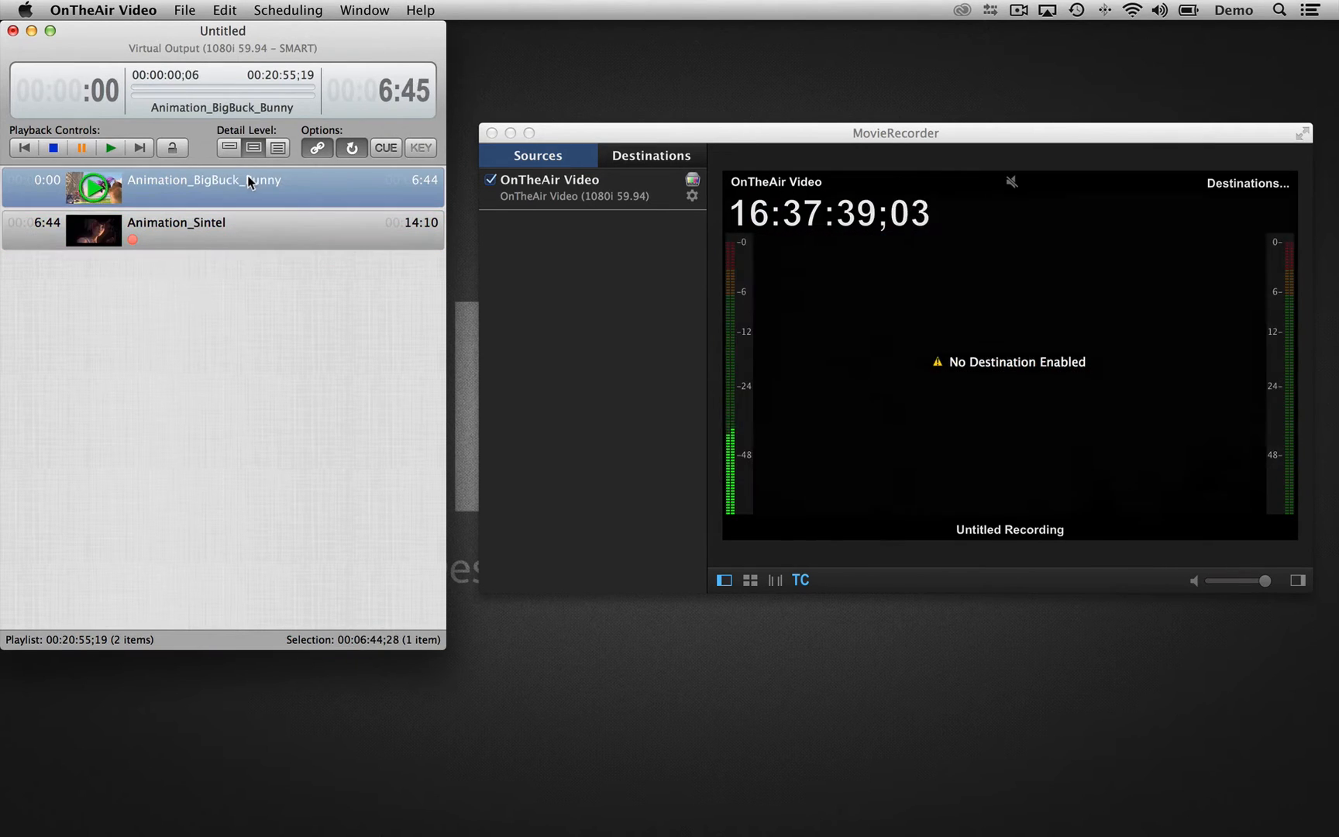
pyautogui.click(109, 148)
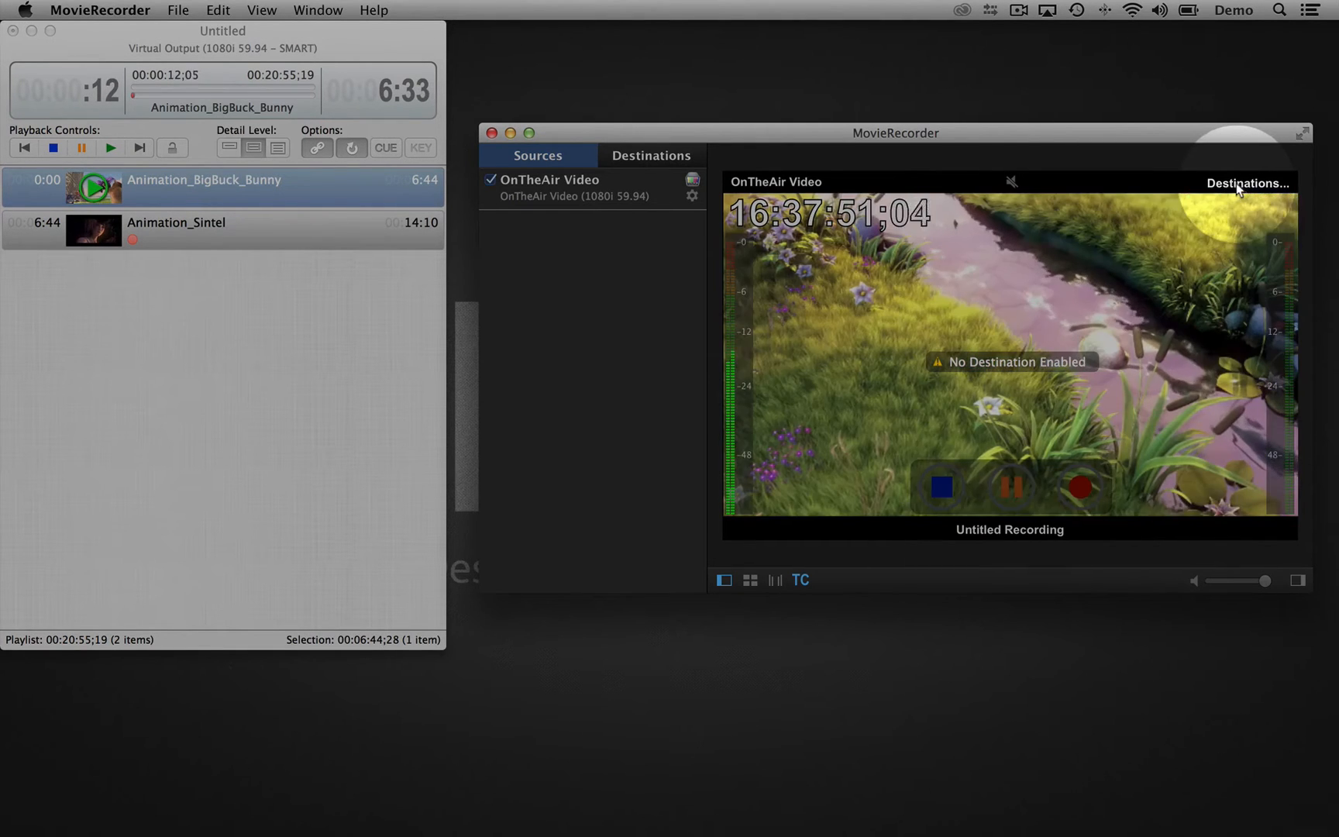
# Step: Add a QuickTime ProRes To Movies 1 destination and return to the recording controls
pyautogui.click(1245, 182)
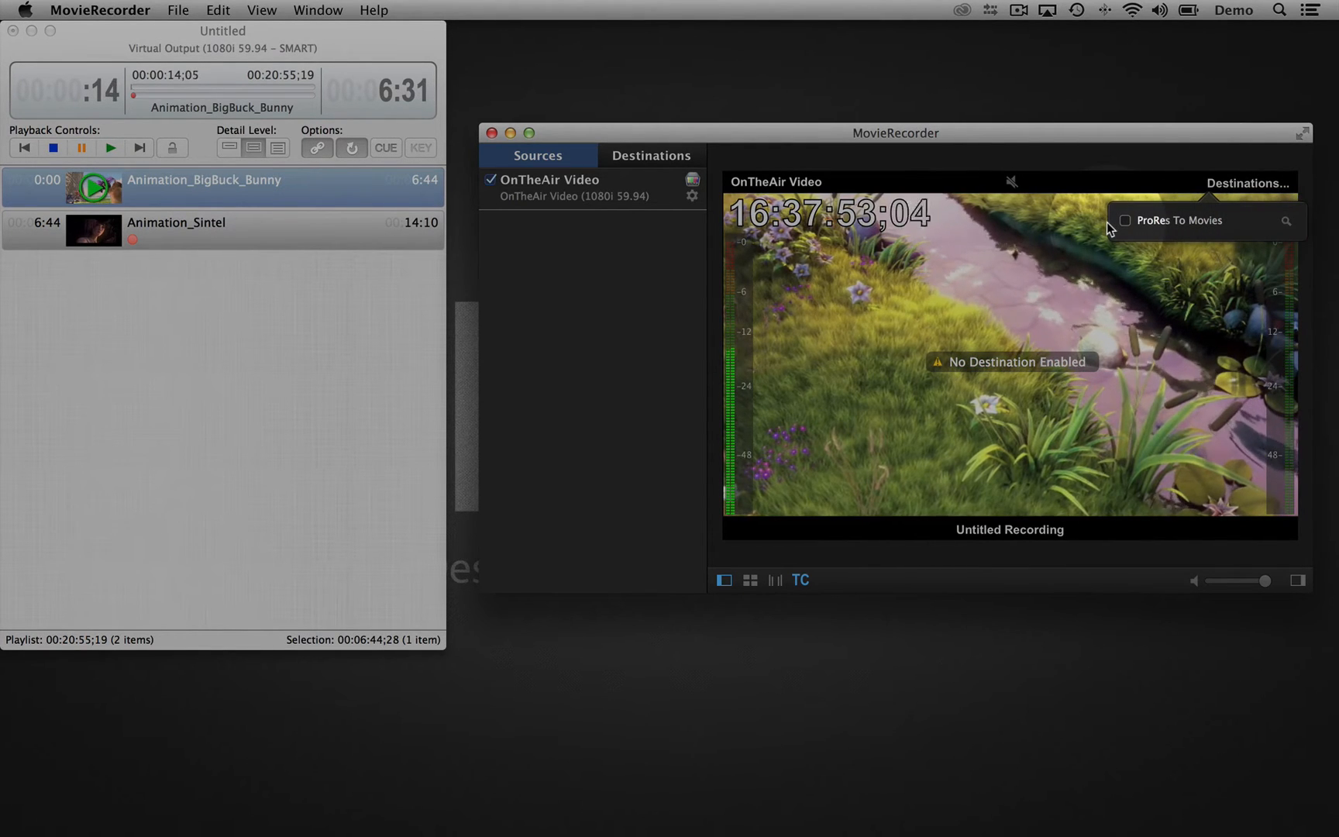
pyautogui.click(651, 154)
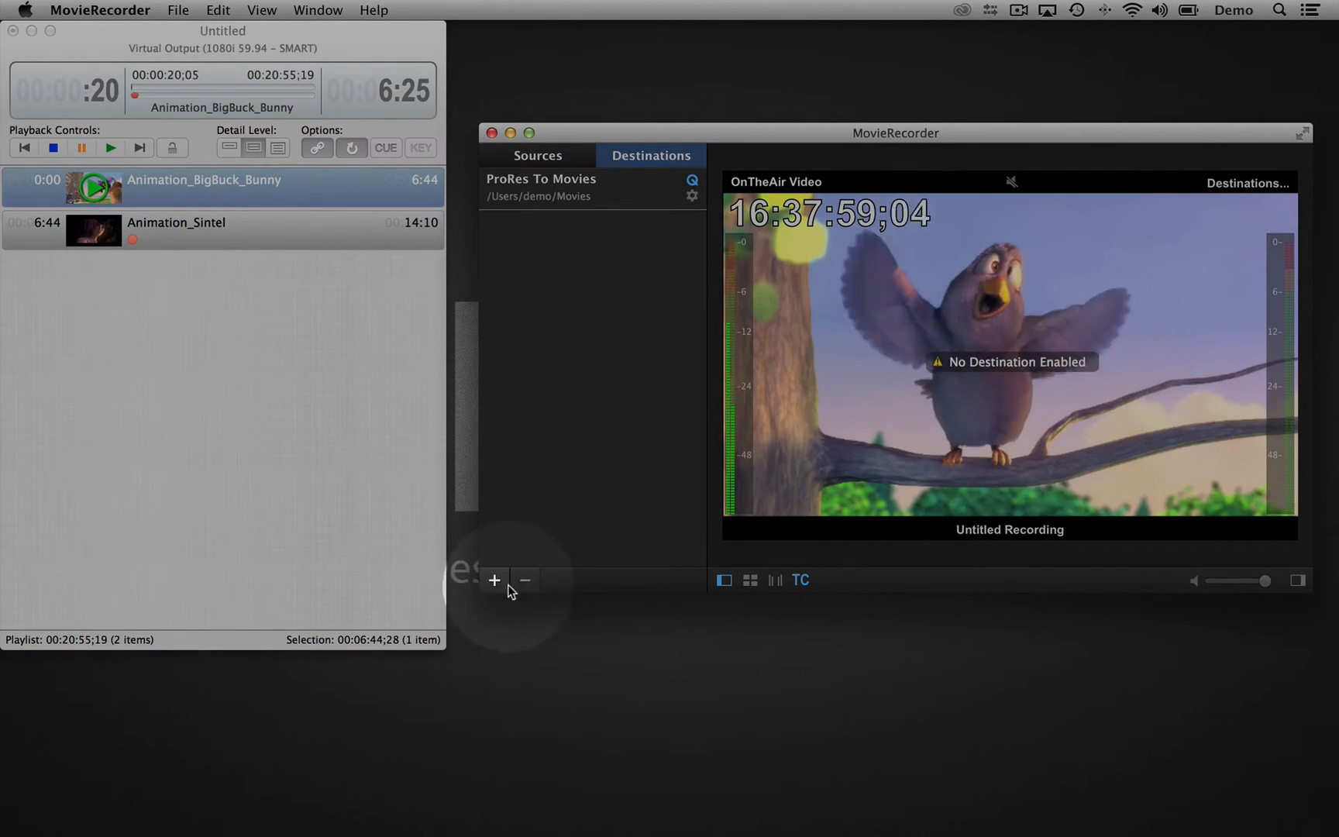
pyautogui.click(494, 581)
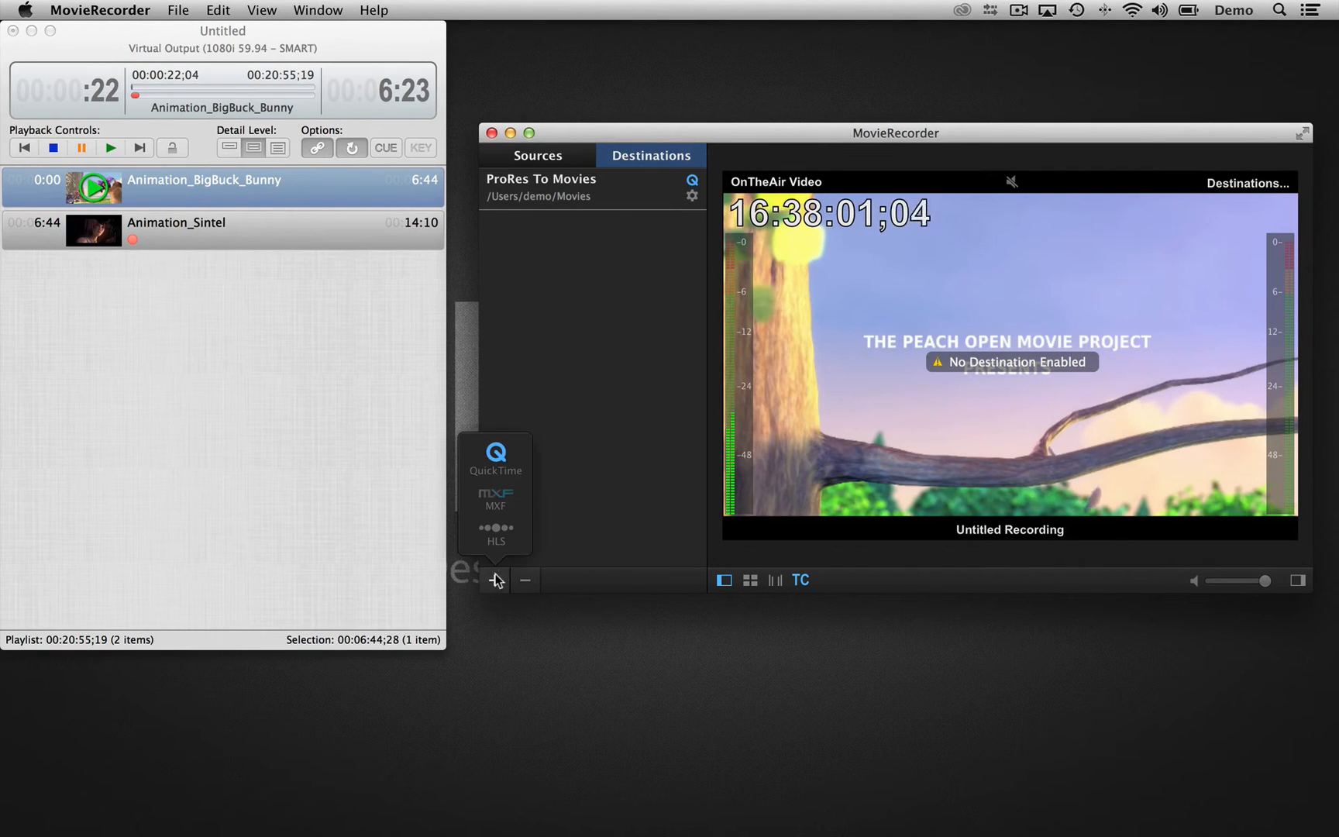
pyautogui.click(495, 457)
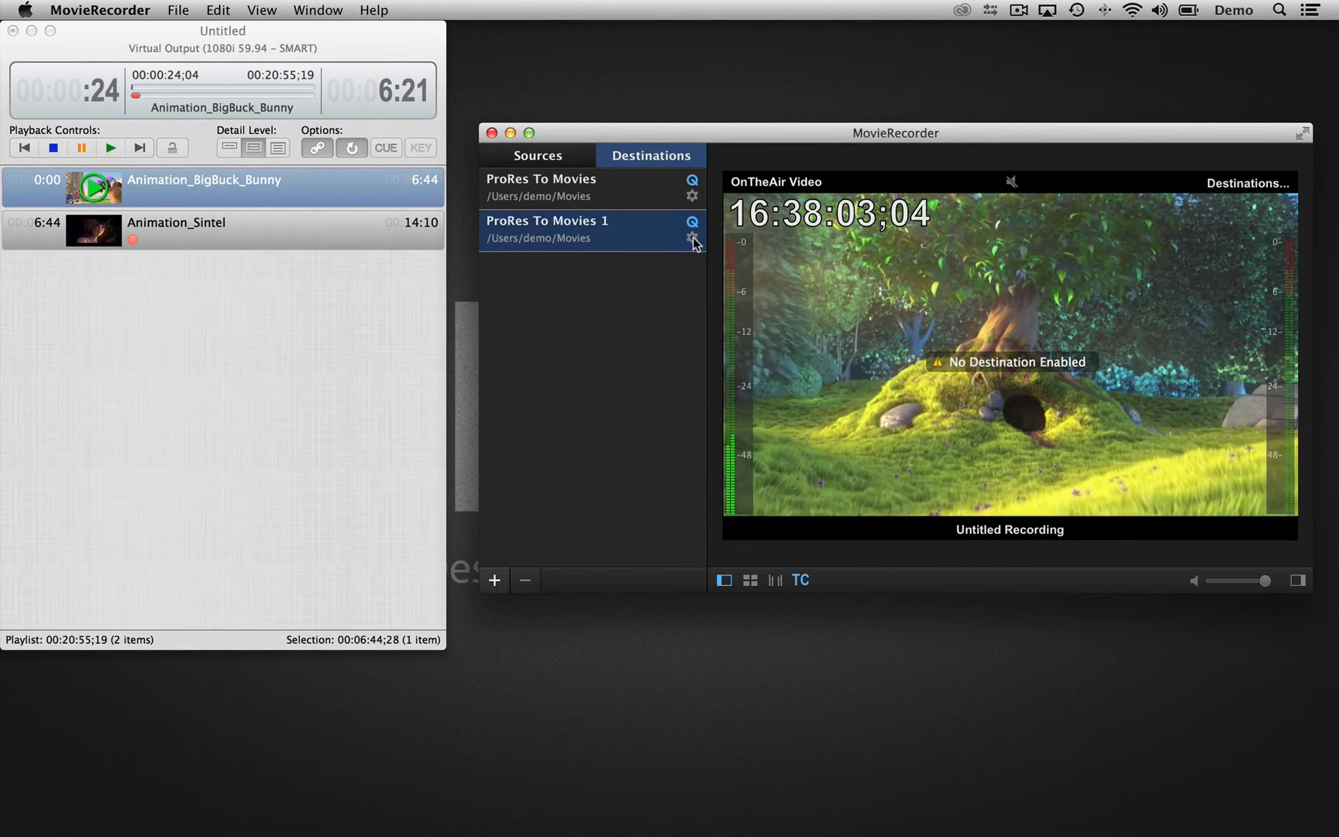
pyautogui.click(692, 237)
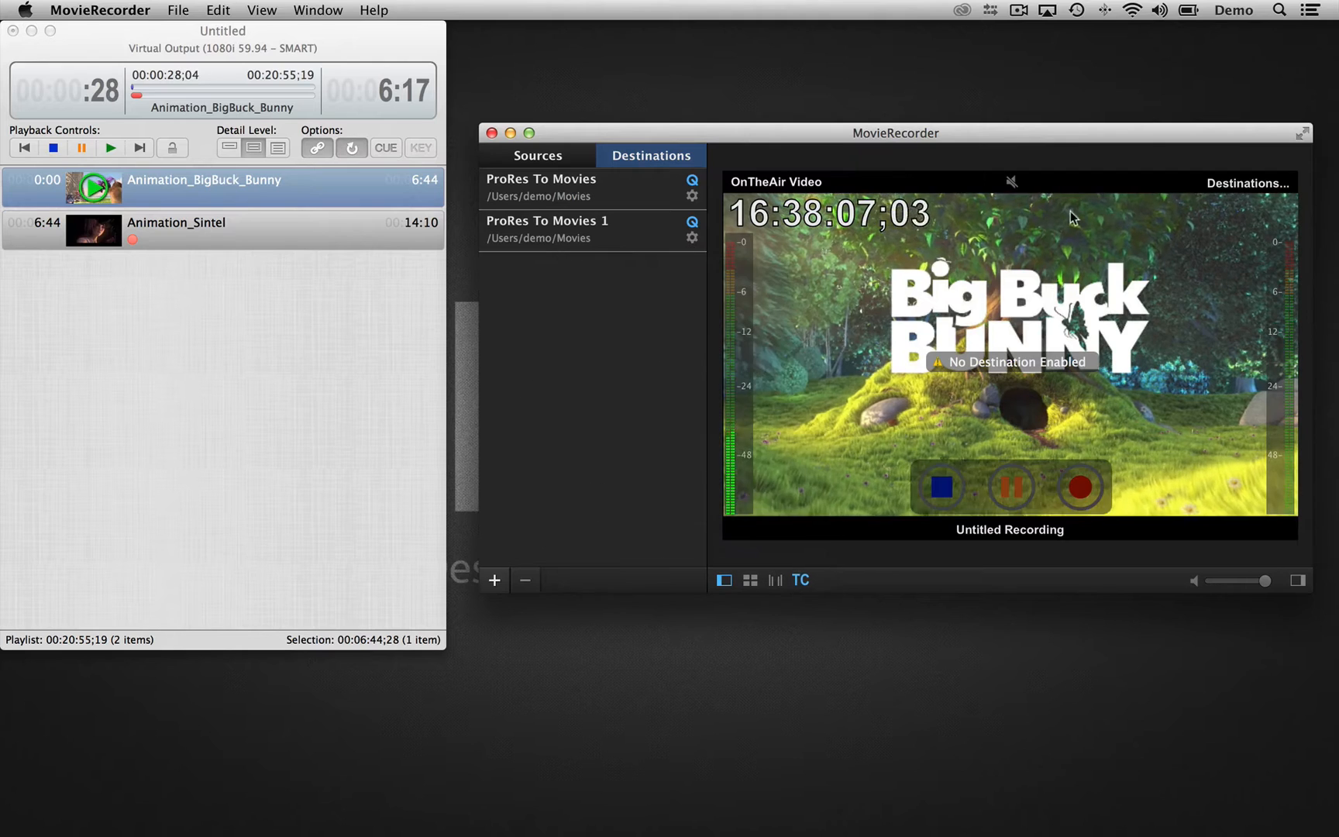
pyautogui.click(1246, 183)
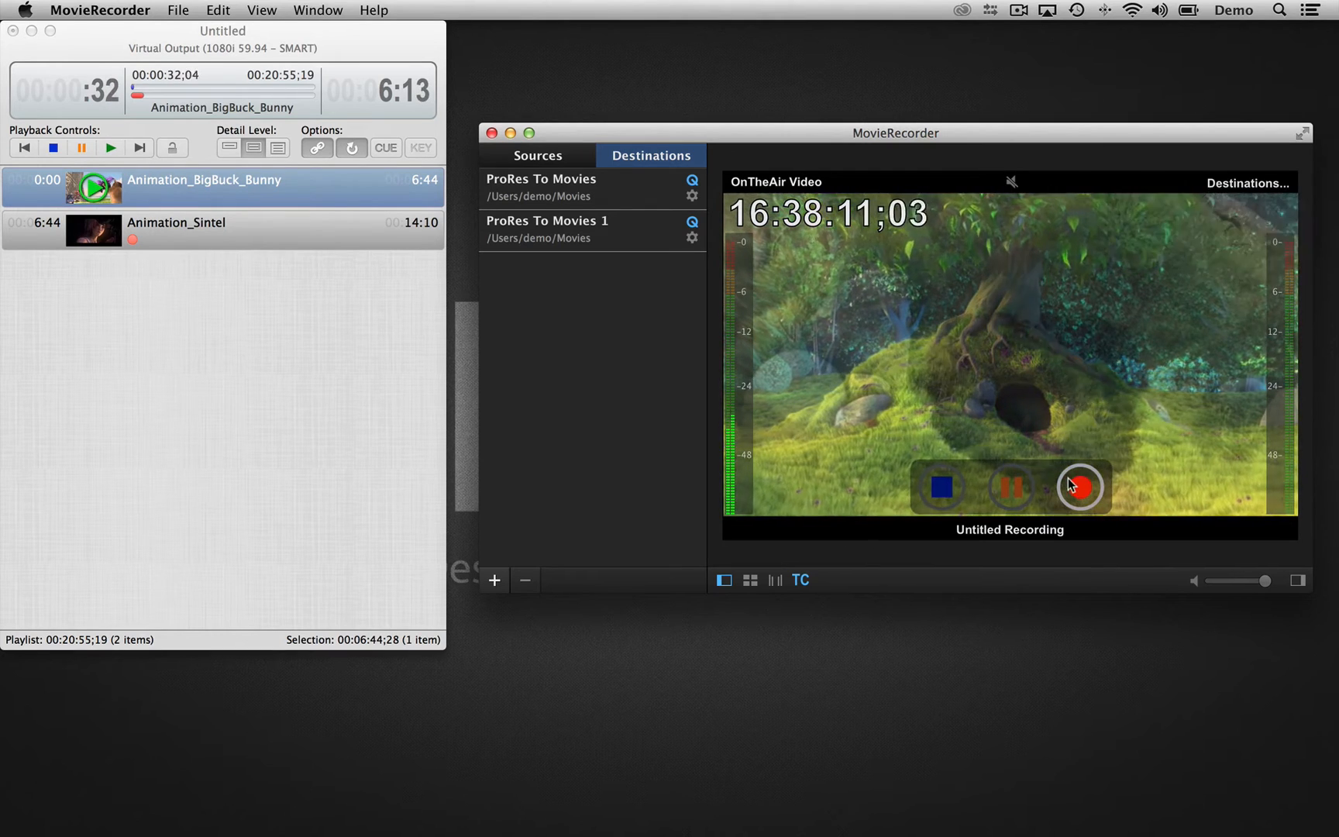
# Step: Start recording the incoming OnTheAir Video feed to the ProRes destination
pyautogui.click(1078, 487)
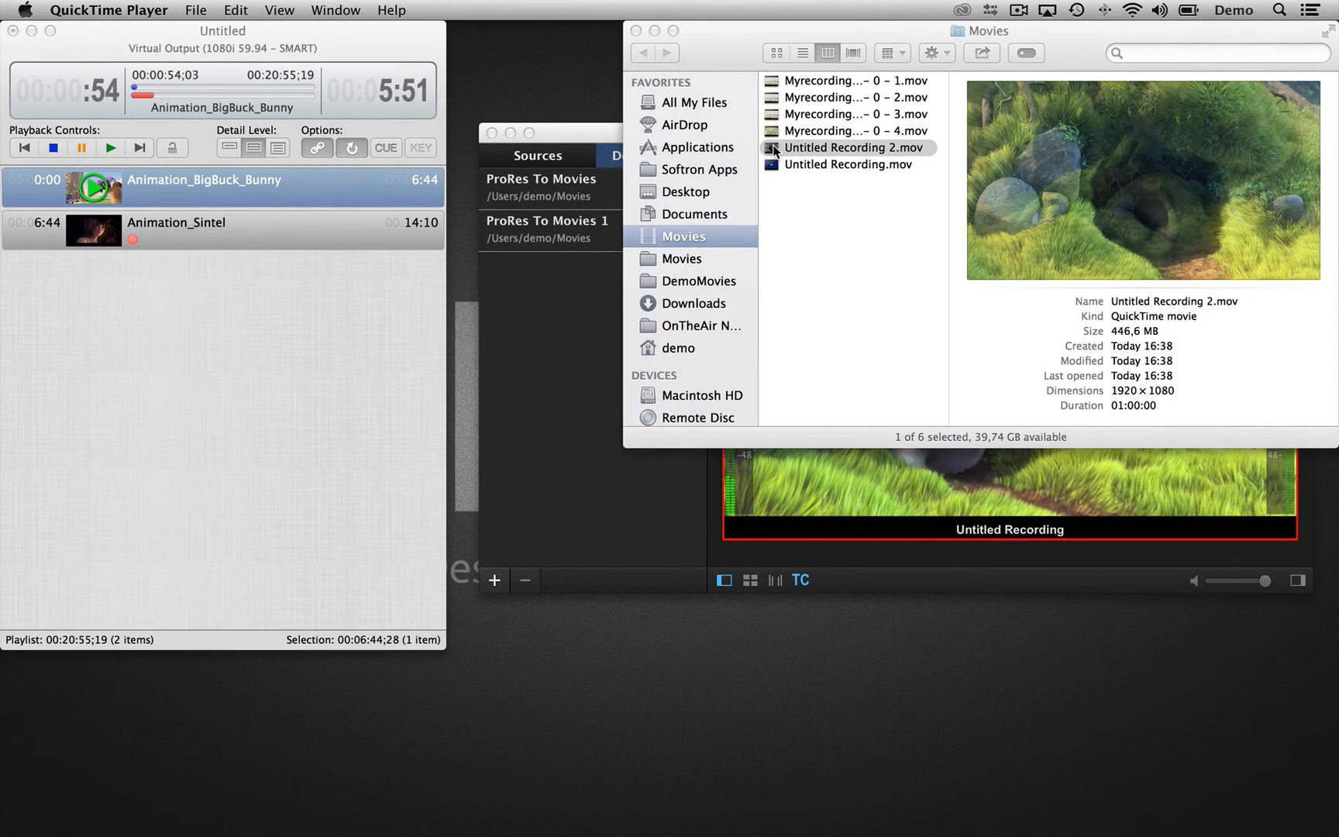
# Step: Play Untitled Recording 2.mov in QuickTime Player, then return to MovieRecorder's destination choices
pyautogui.doubleClick(851, 147)
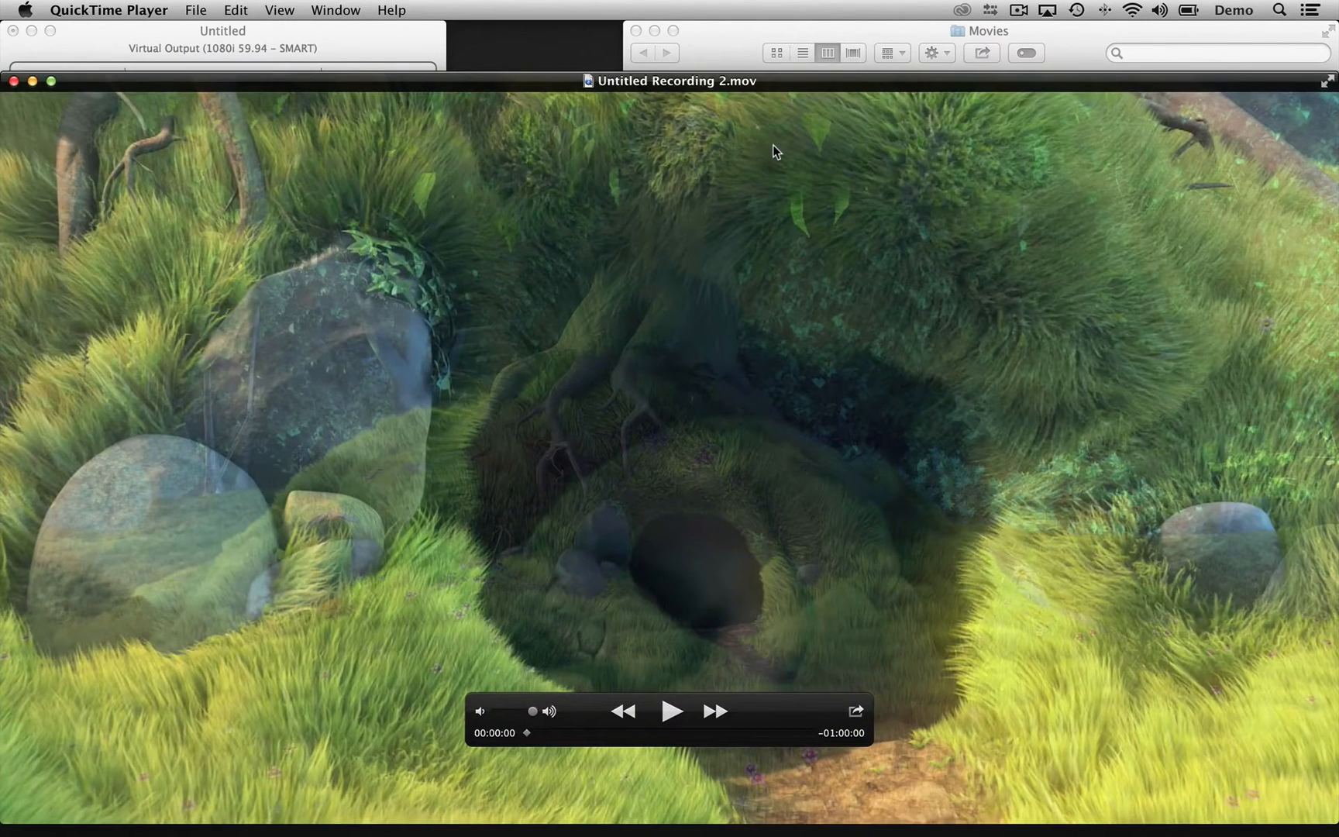
pyautogui.click(671, 711)
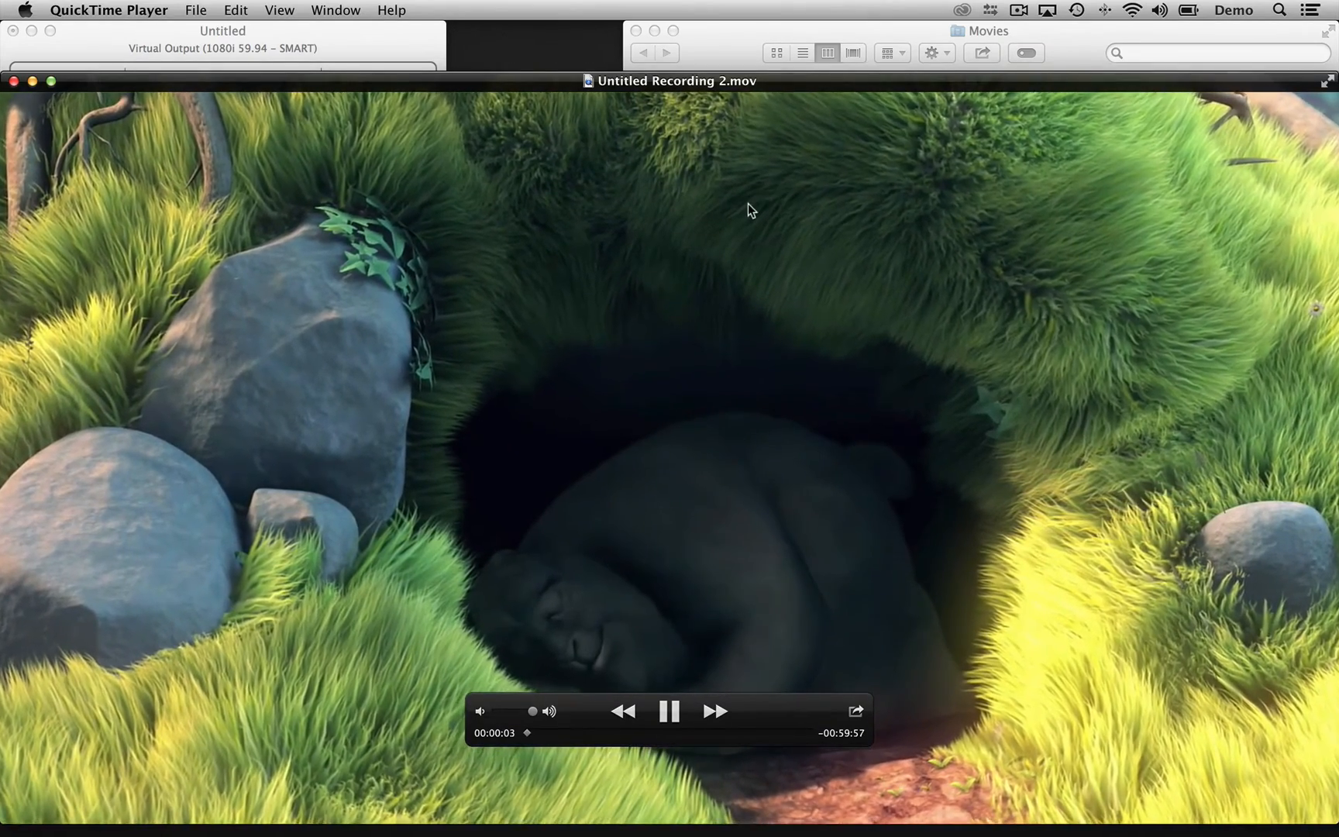
pyautogui.click(670, 711)
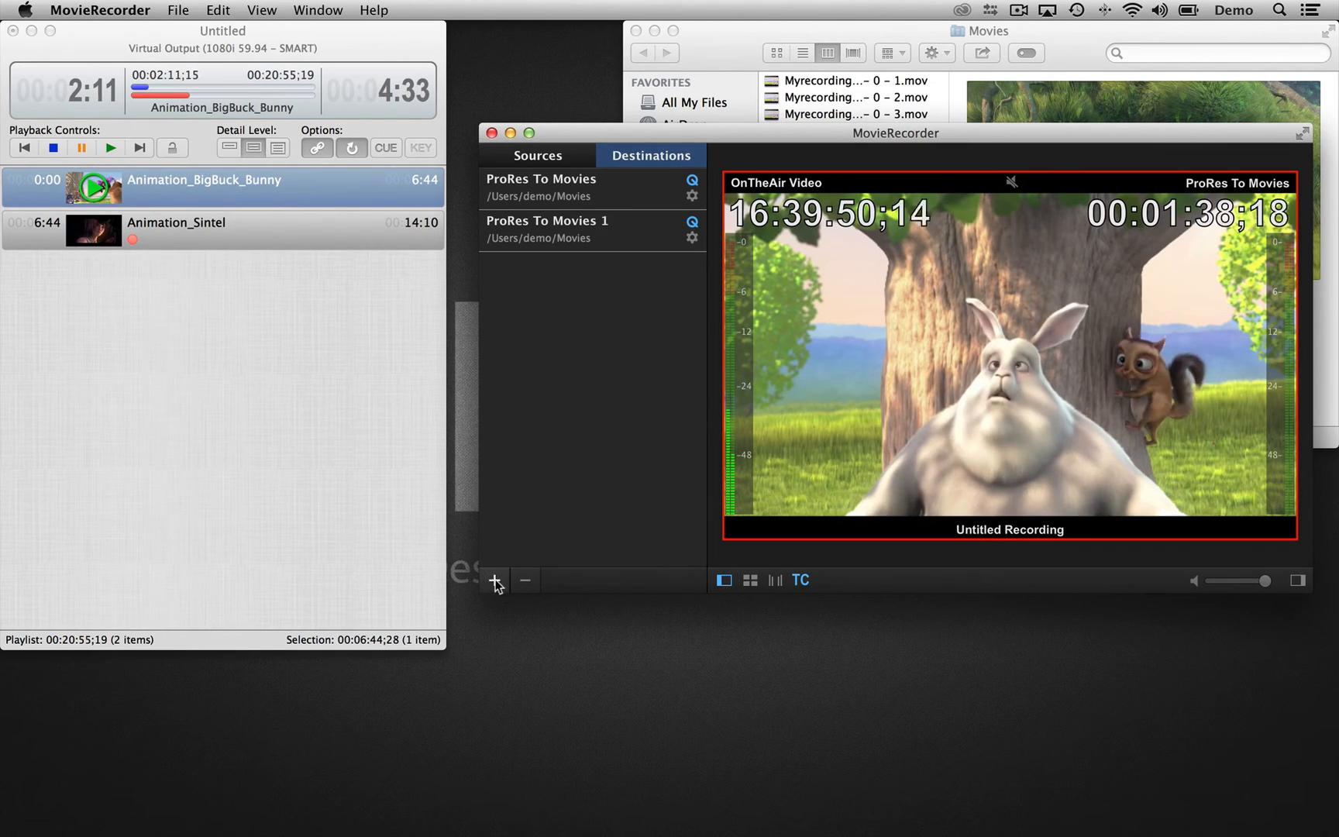
pyautogui.click(494, 579)
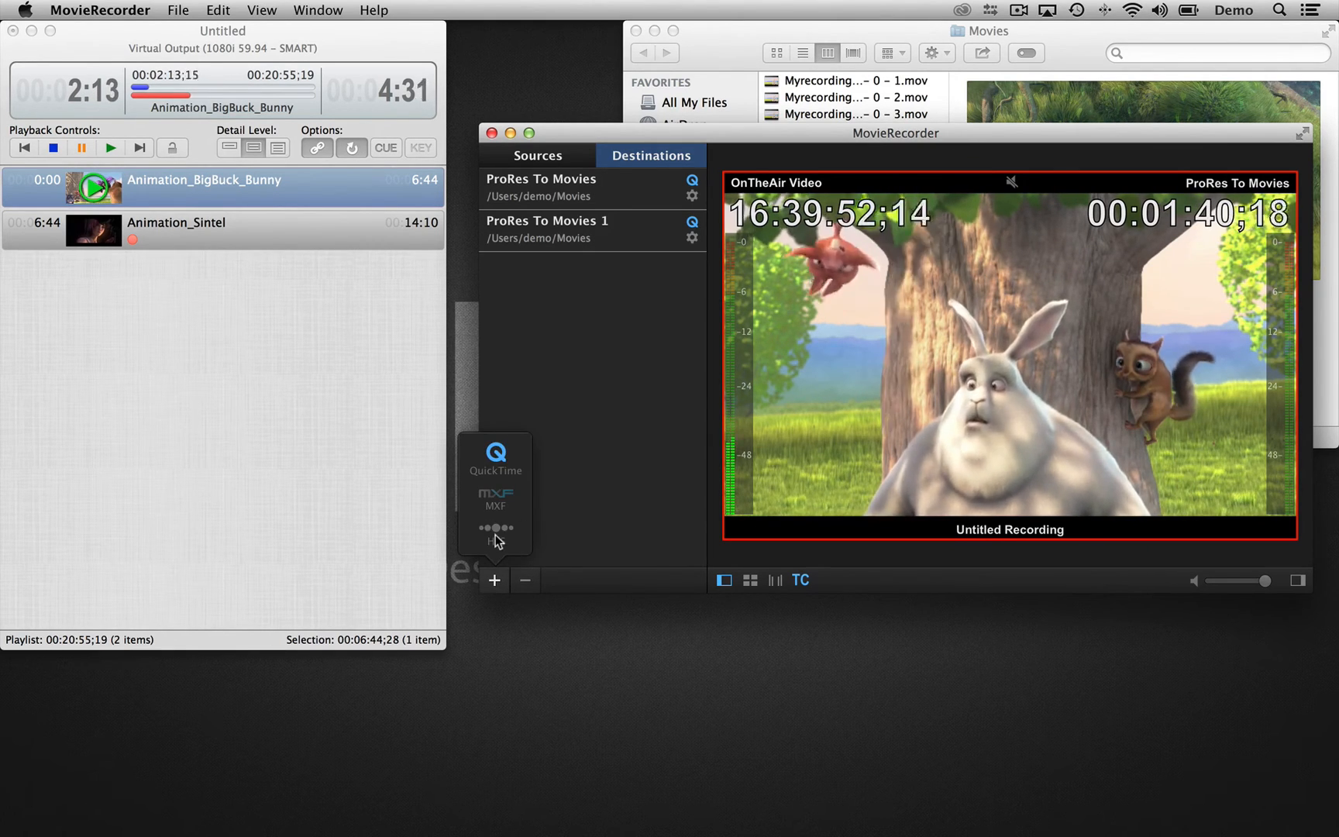